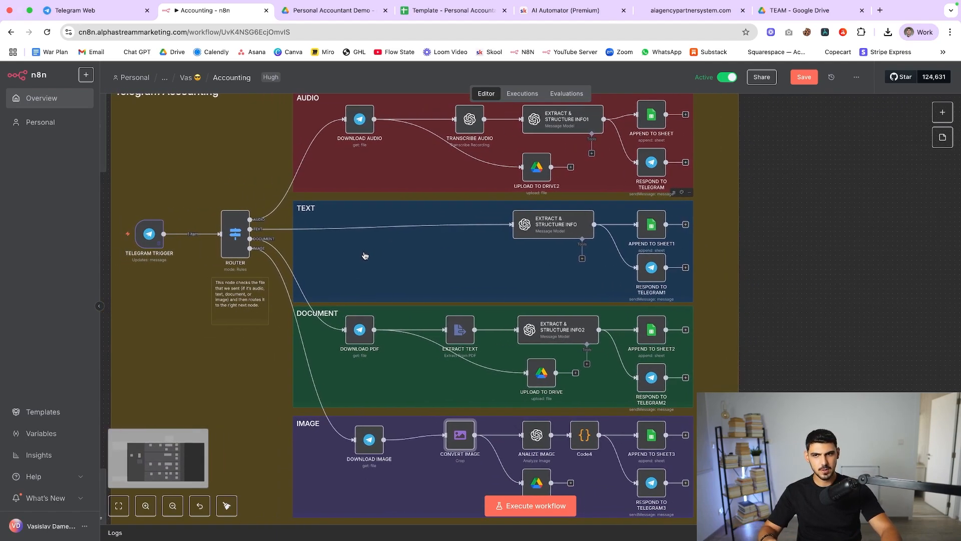
Send the Walmart receipt JPG from Desktop to the Personal_Accountant bot and return to the n8n workflow.
click(92, 10)
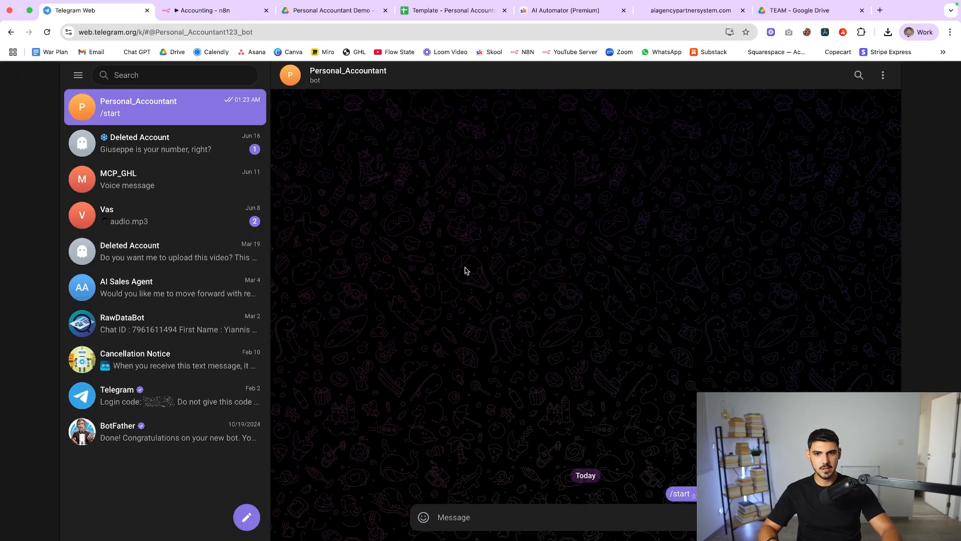
click(667, 516)
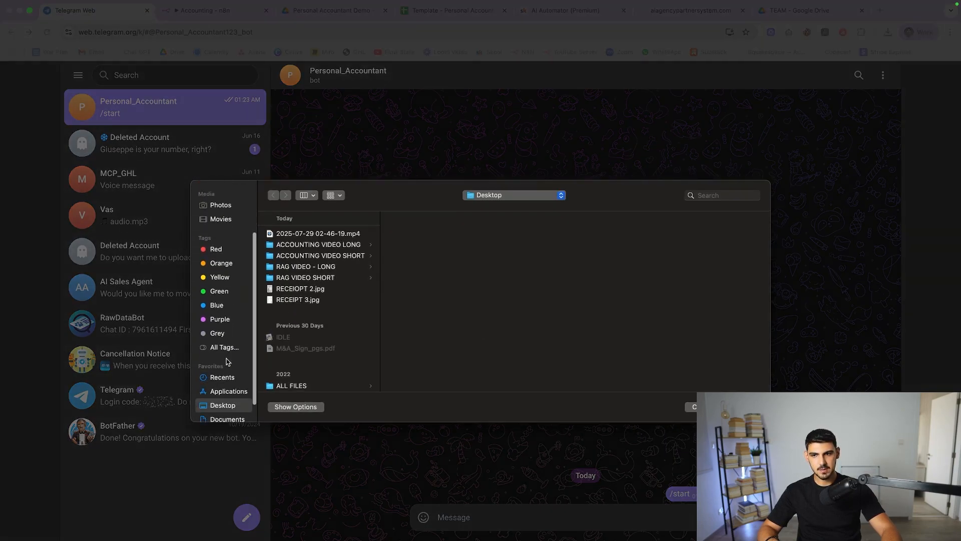
click(300, 289)
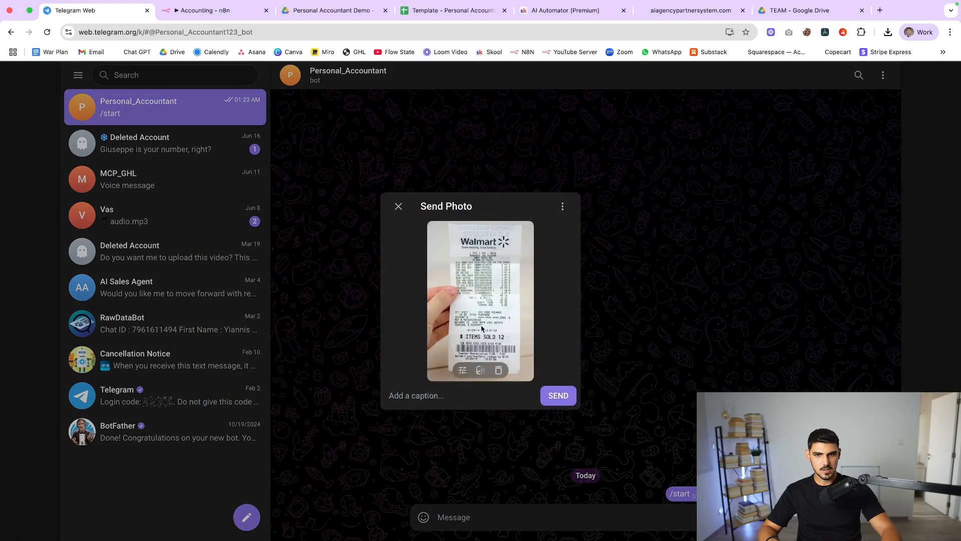
click(480, 301)
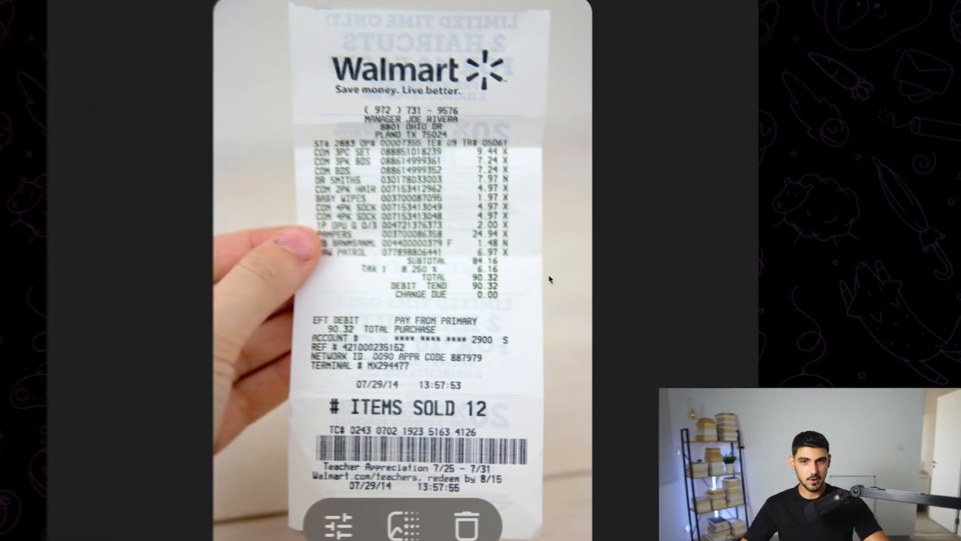
scroll(down, 3)
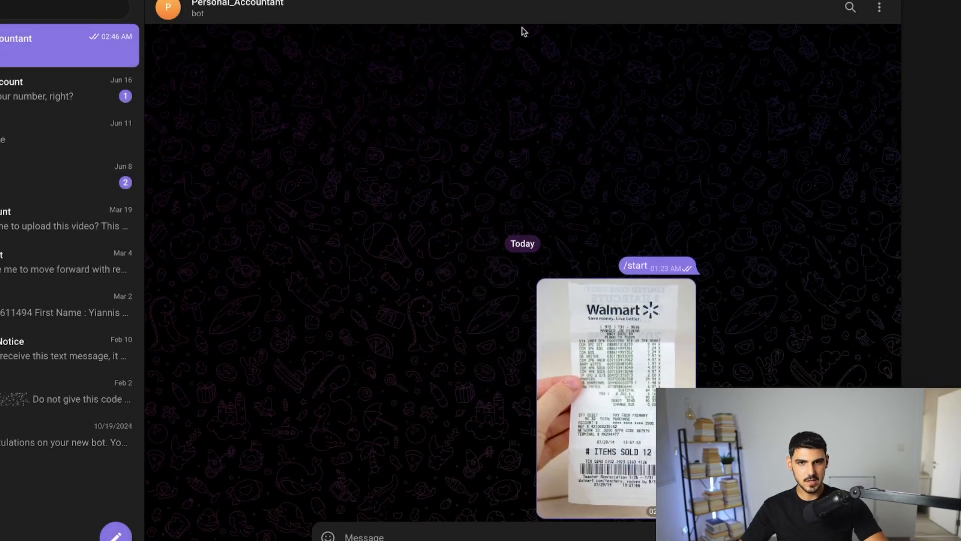
click(215, 10)
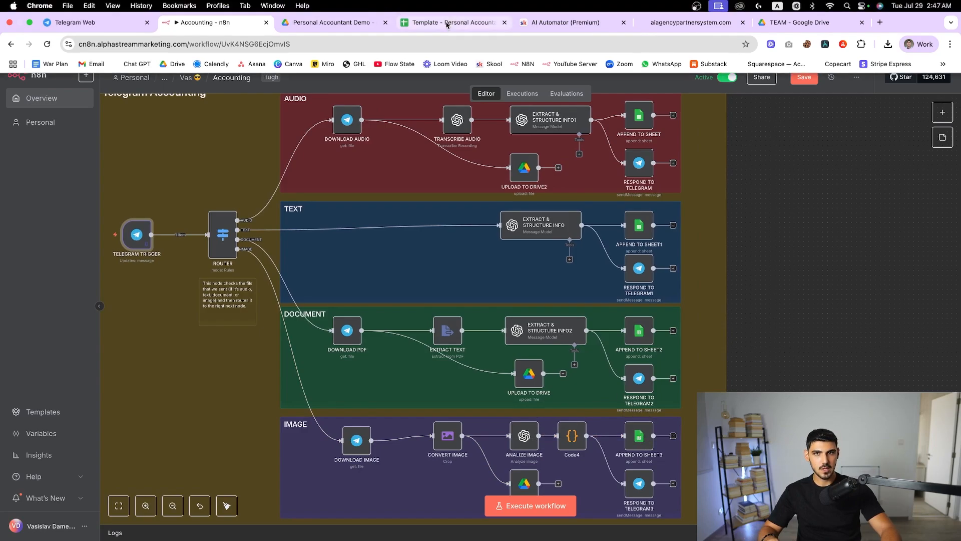
Check the new Walmart $90.32 row in the expense sheet, then view the bot's summary reply.
click(454, 23)
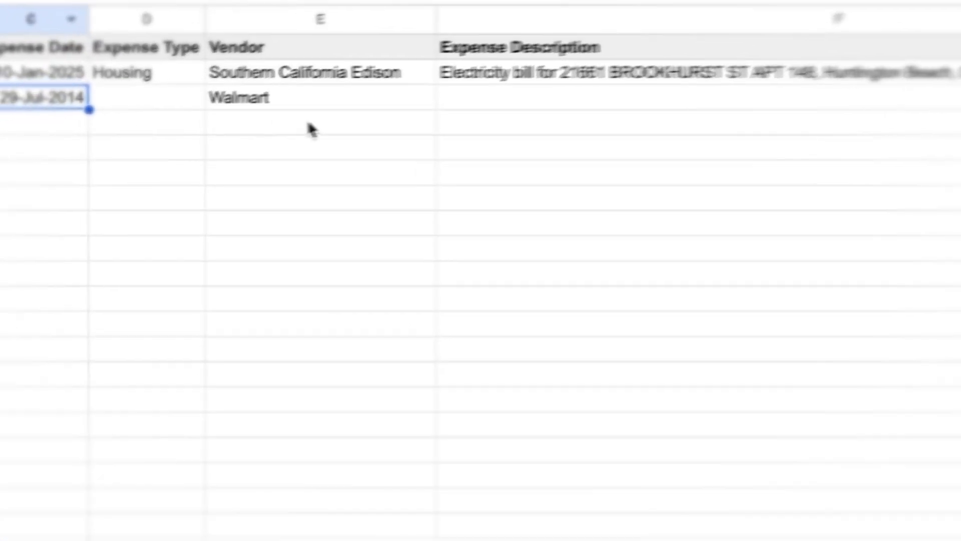
scroll(right, 3)
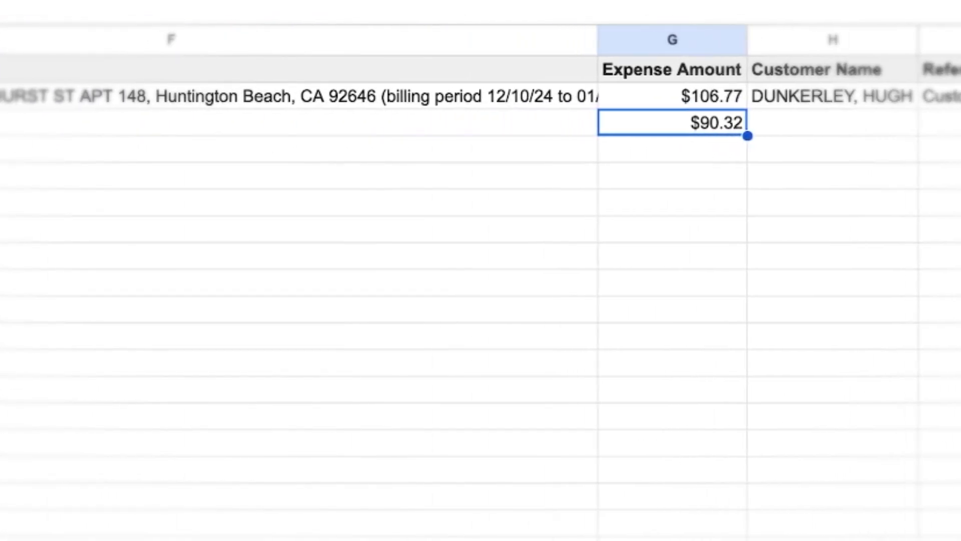
click(92, 10)
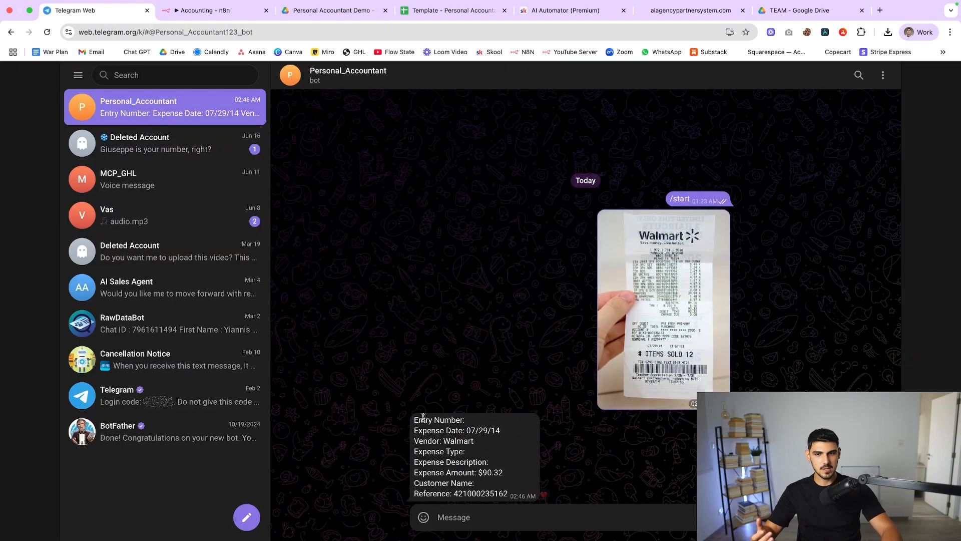
click(662, 306)
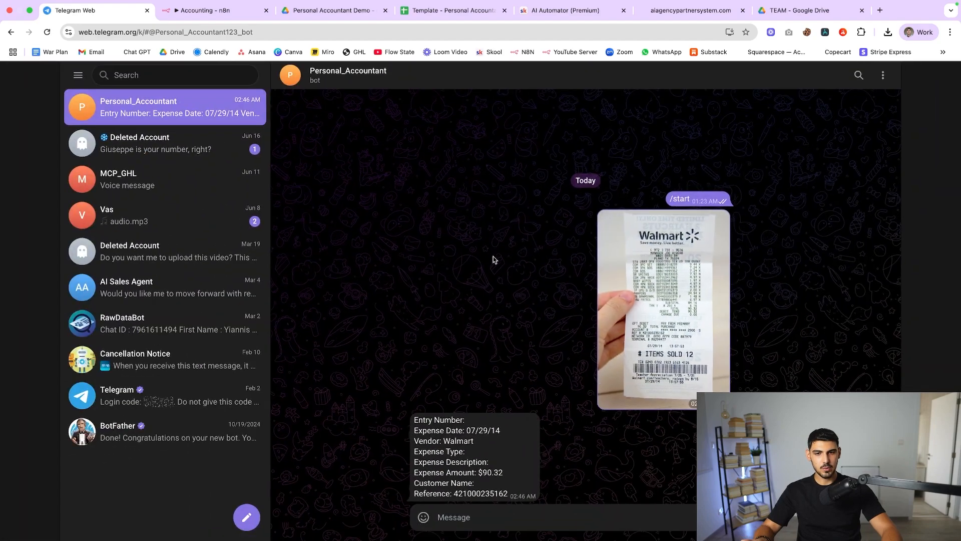
Attach and send the $154.06 online receipt image to the bot, then leave to follow the run.
click(423, 517)
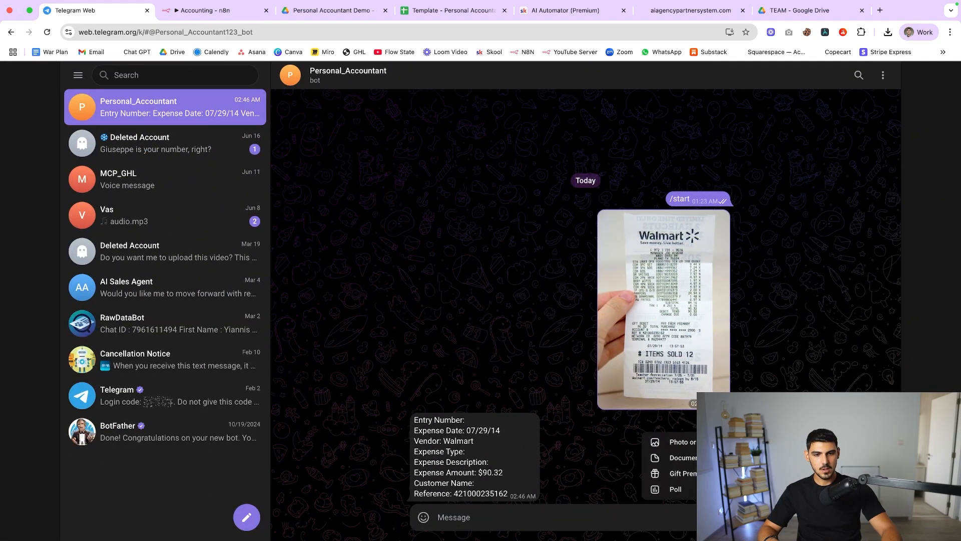
click(683, 458)
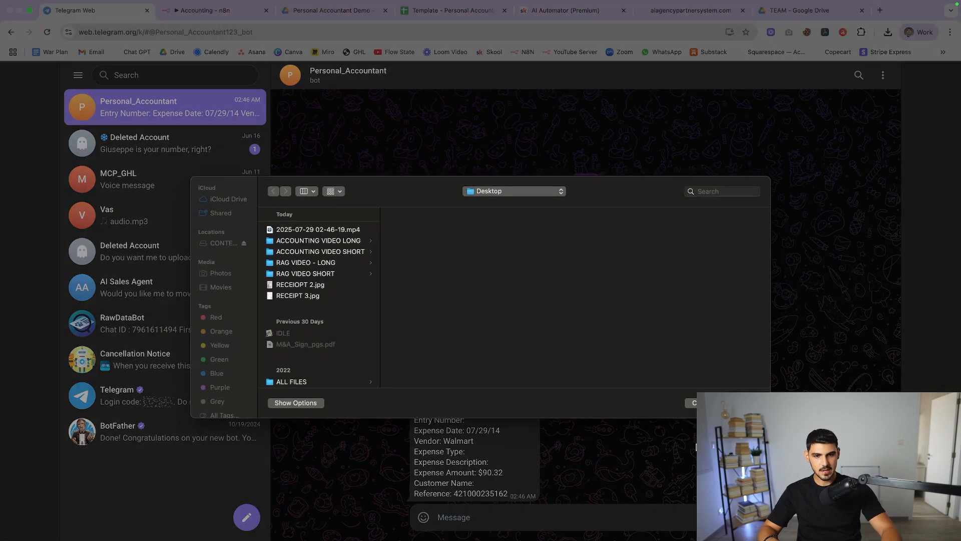
click(298, 295)
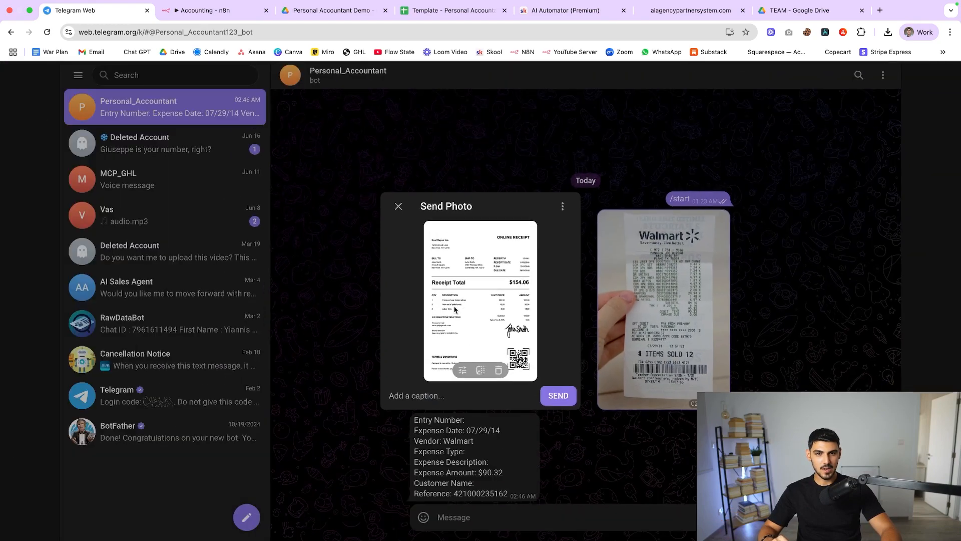
click(556, 395)
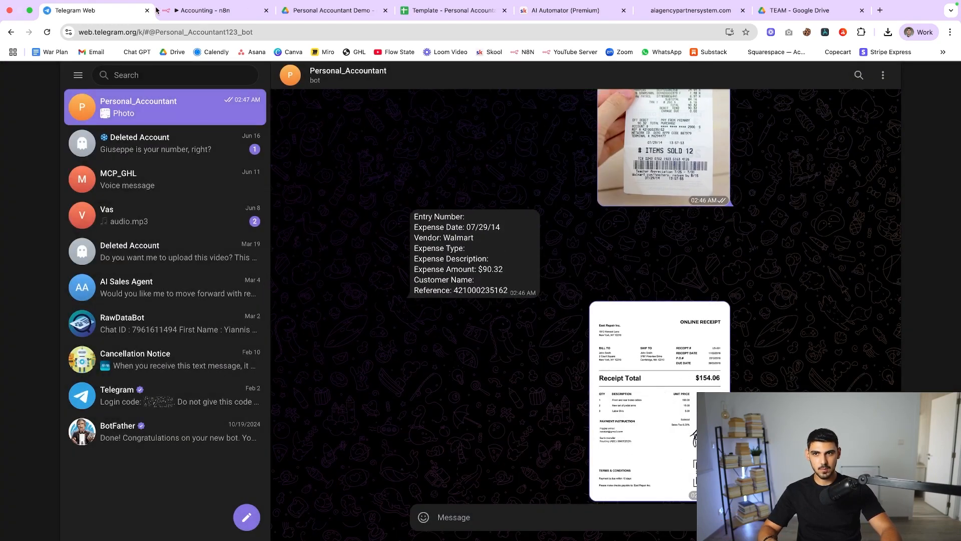
click(202, 10)
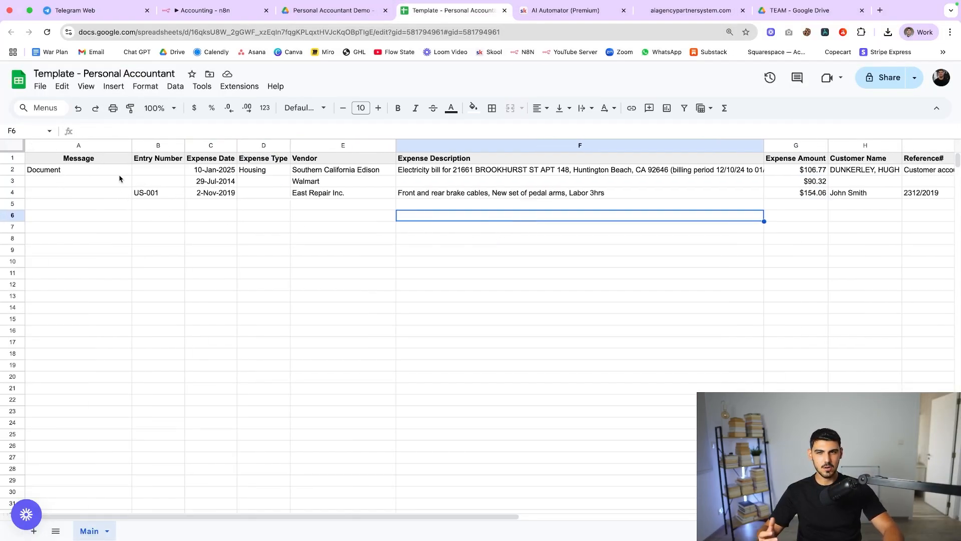
mouse_move(176, 182)
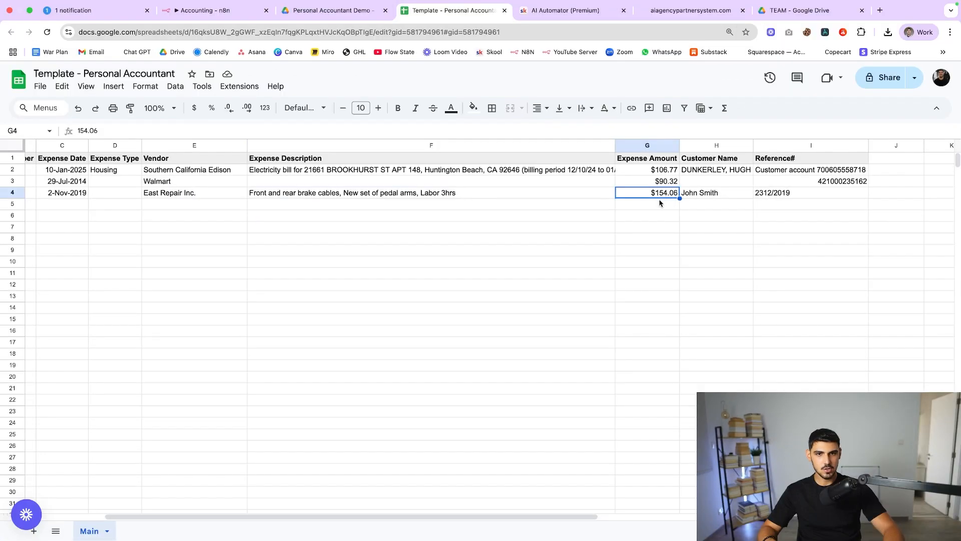
Switch to the Telegram chat to compare the East Repair Inc. $154.06 receipt image.
click(92, 10)
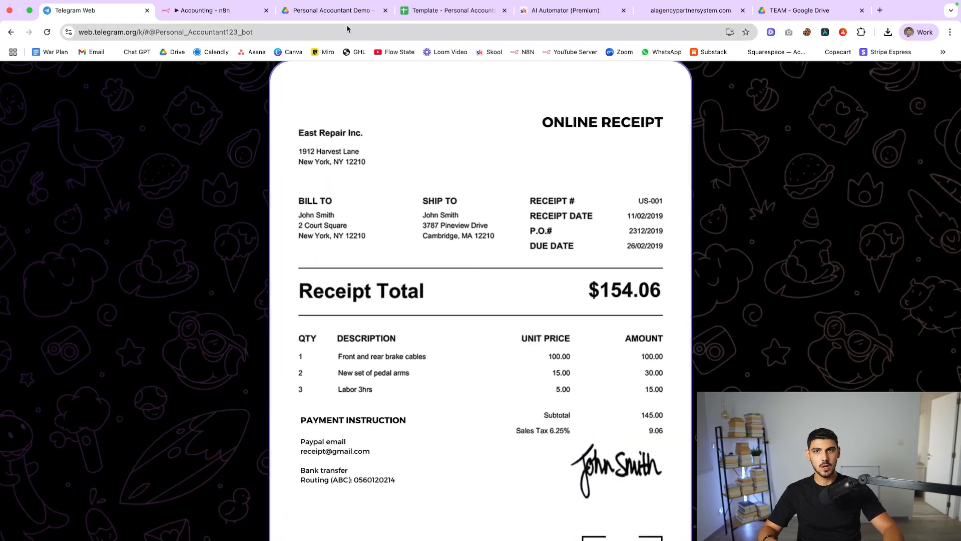
Open the Google Drive receipts folder and preview one of the uploaded receipt files.
click(331, 10)
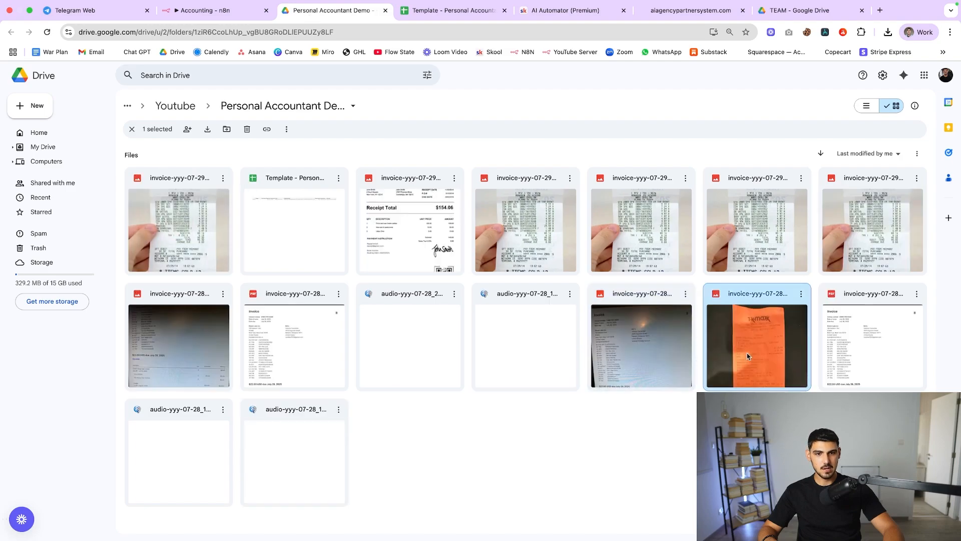
double_click(757, 346)
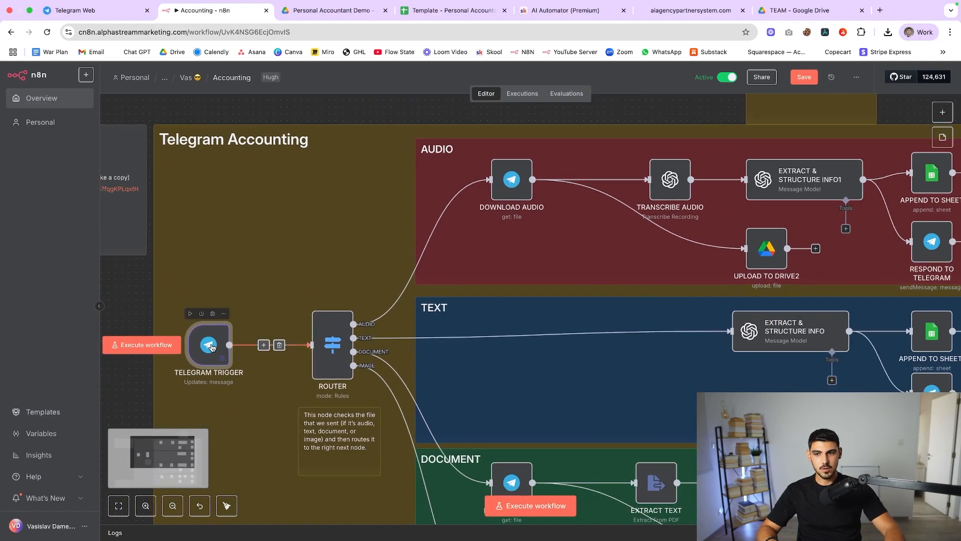
click(570, 10)
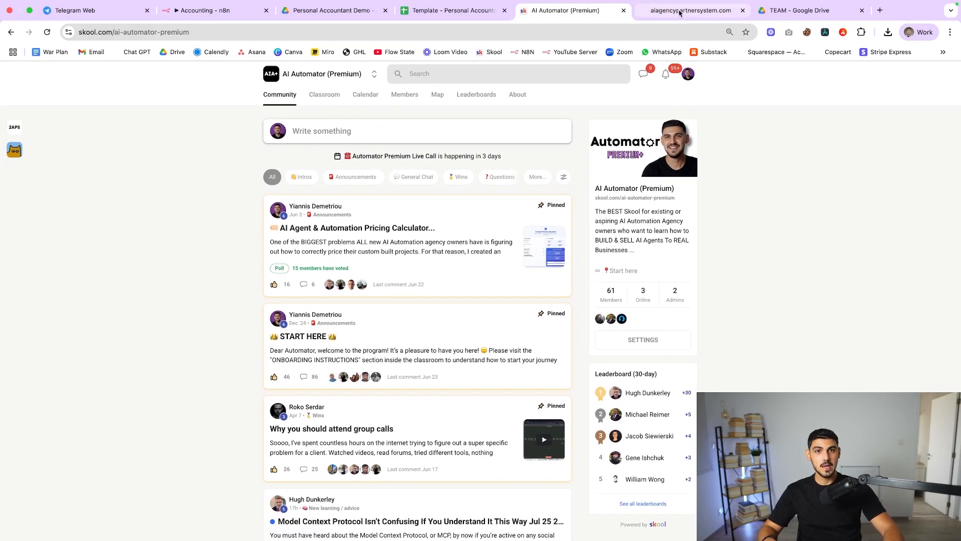
click(692, 10)
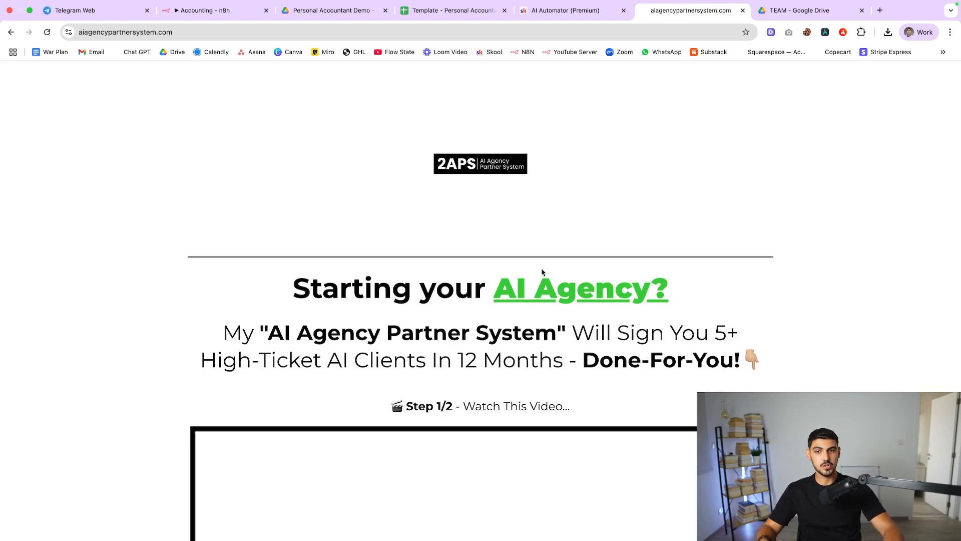
mouse_move(728, 319)
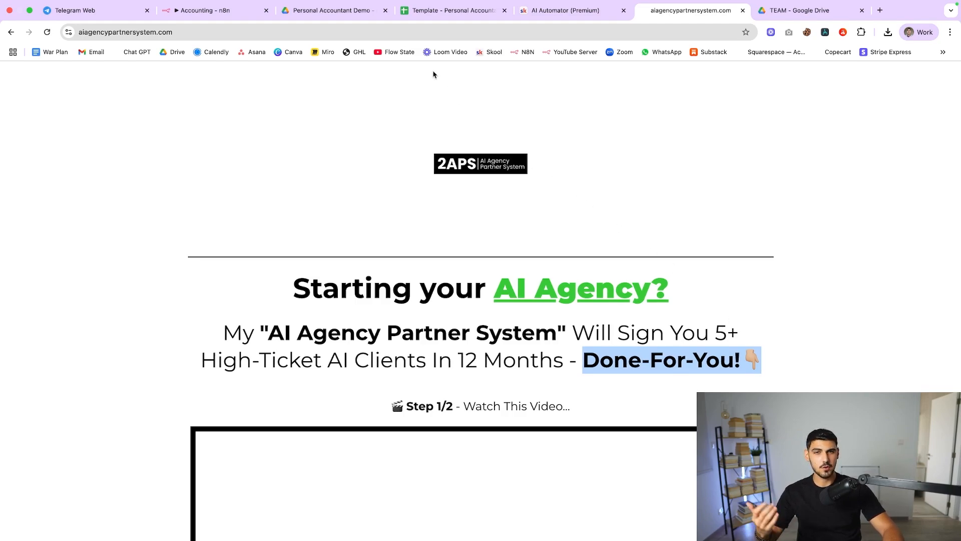
click(562, 23)
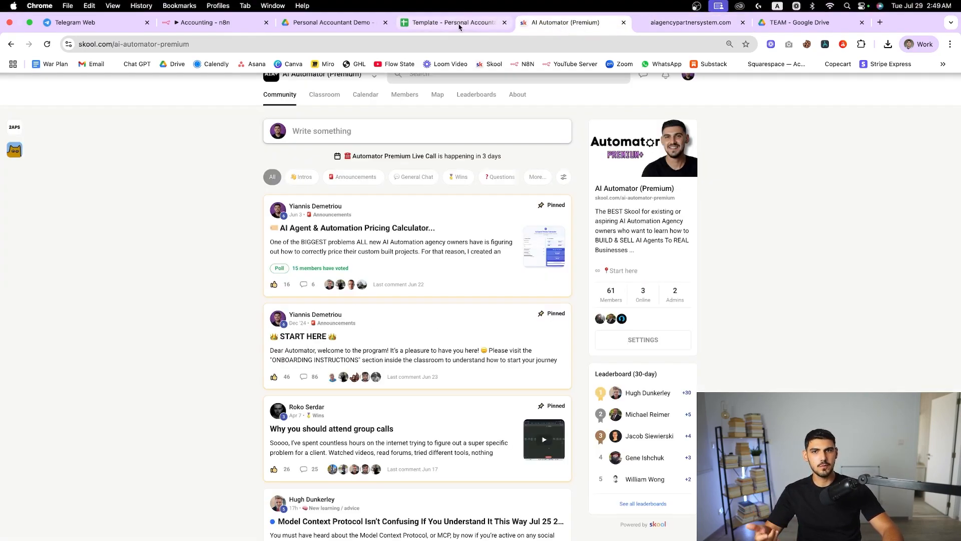
click(202, 23)
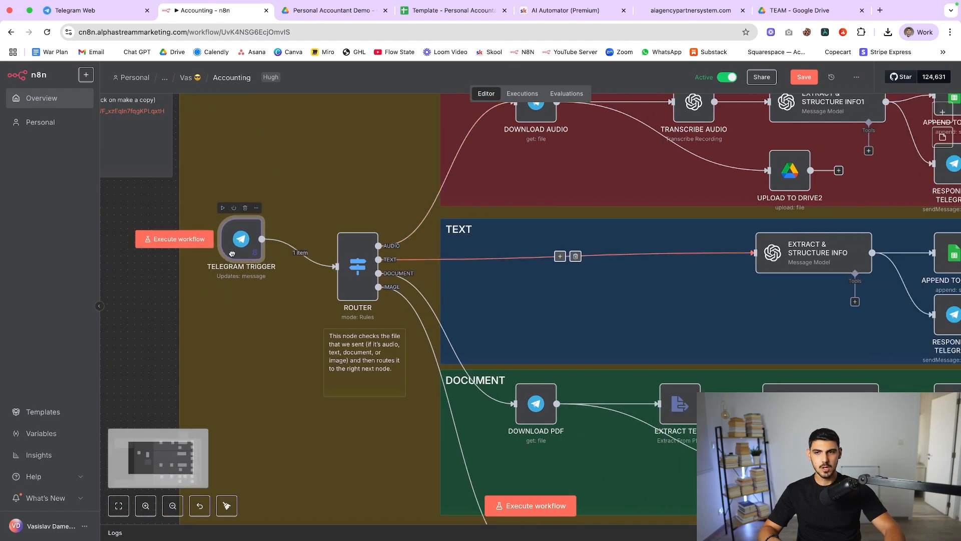
Align the Telegram Trigger with the Router, view its pinned message output, check the chat and select the Router.
drag(241, 239, 249, 266)
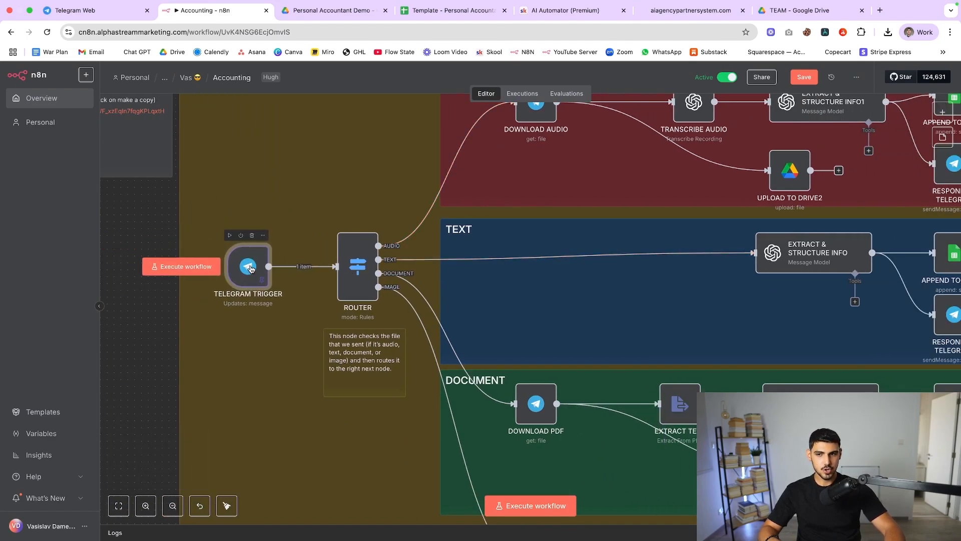
double_click(248, 266)
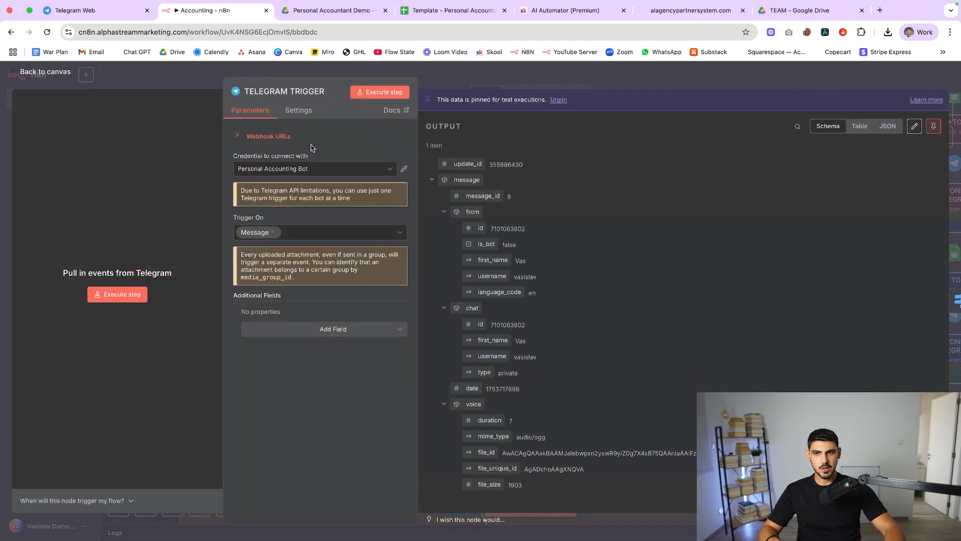
click(74, 10)
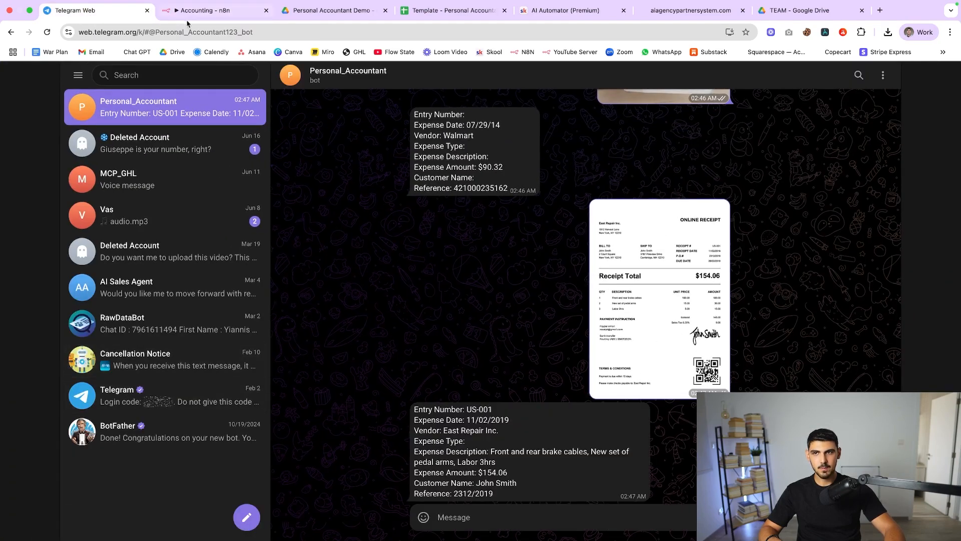
click(211, 10)
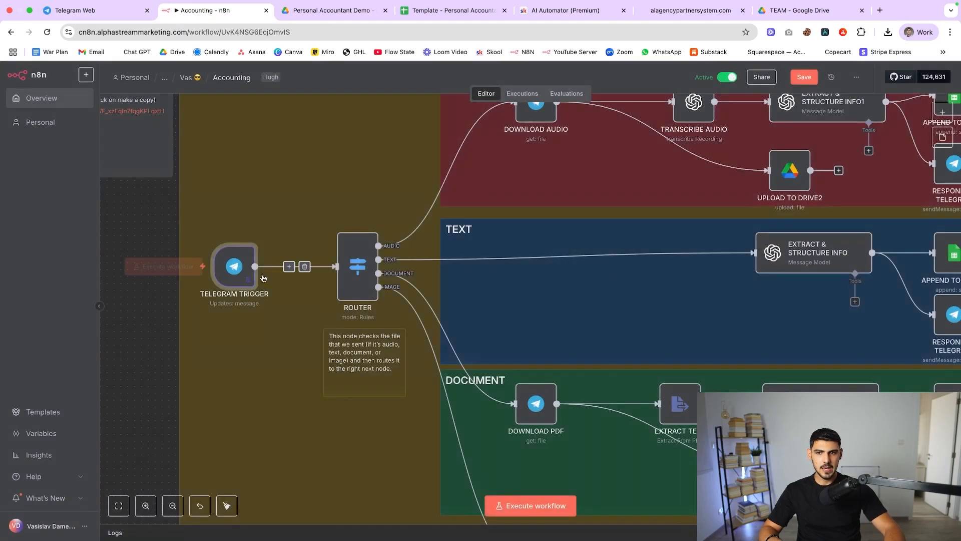
click(168, 266)
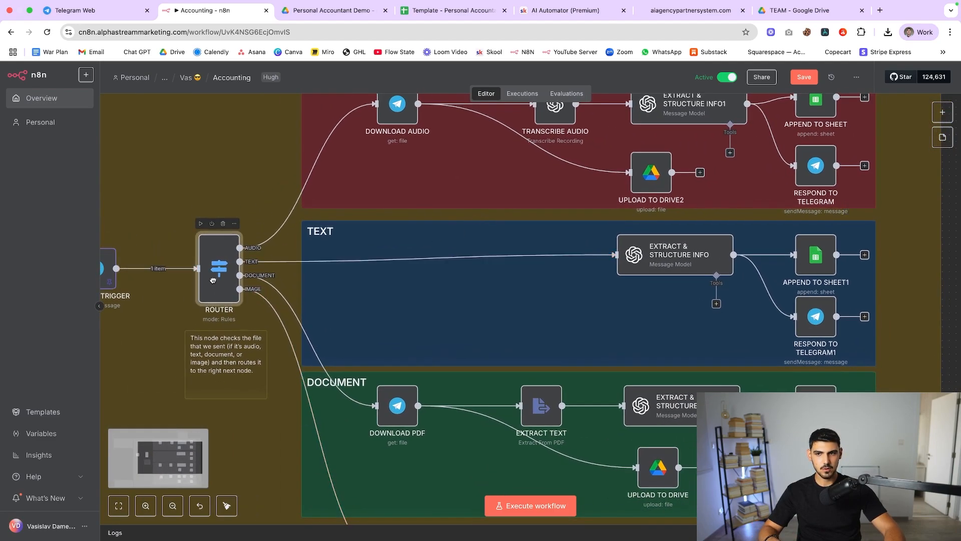
double_click(218, 269)
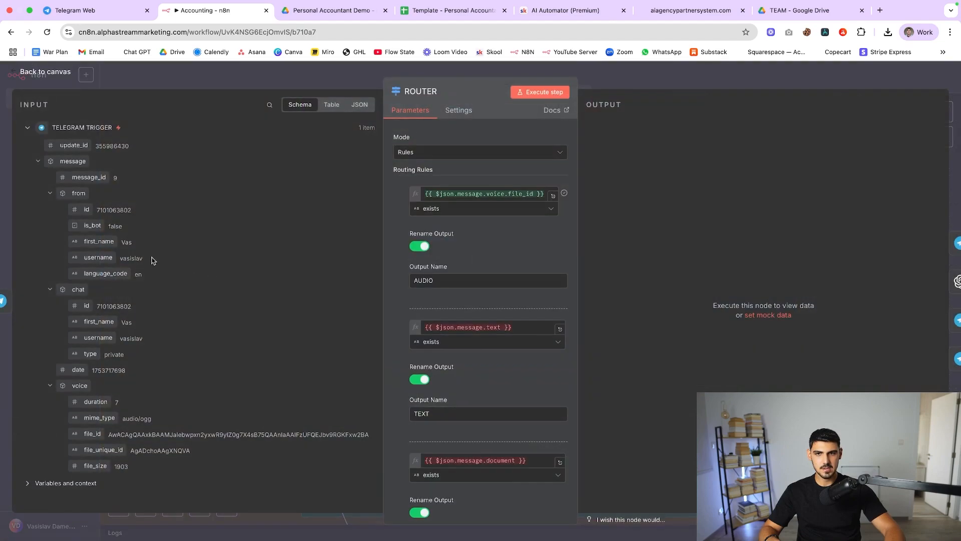
mouse_move(371, 139)
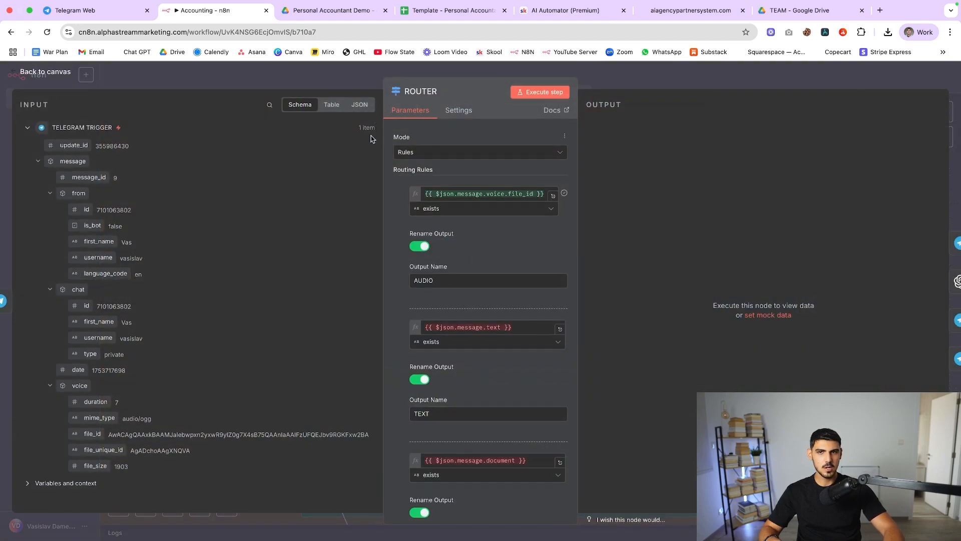
click(45, 71)
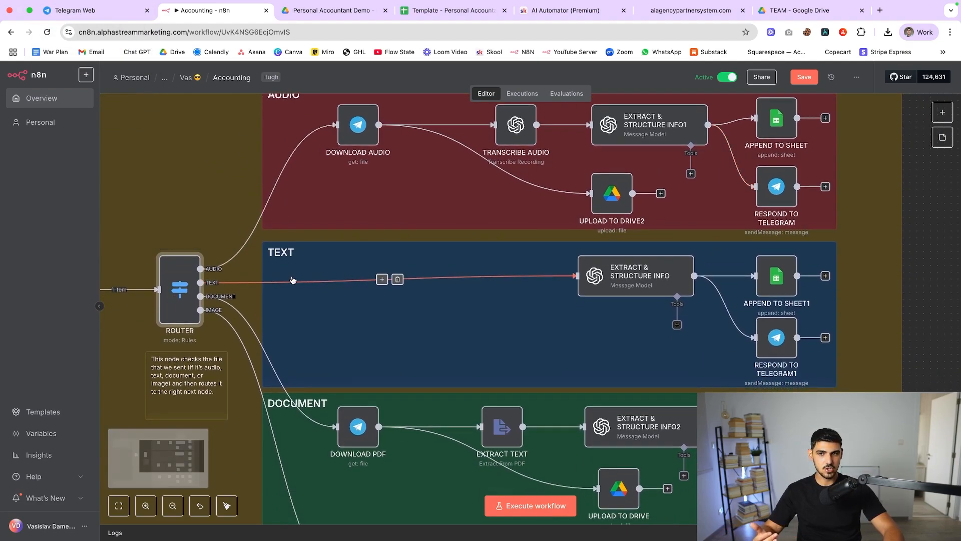
scroll(down, 3)
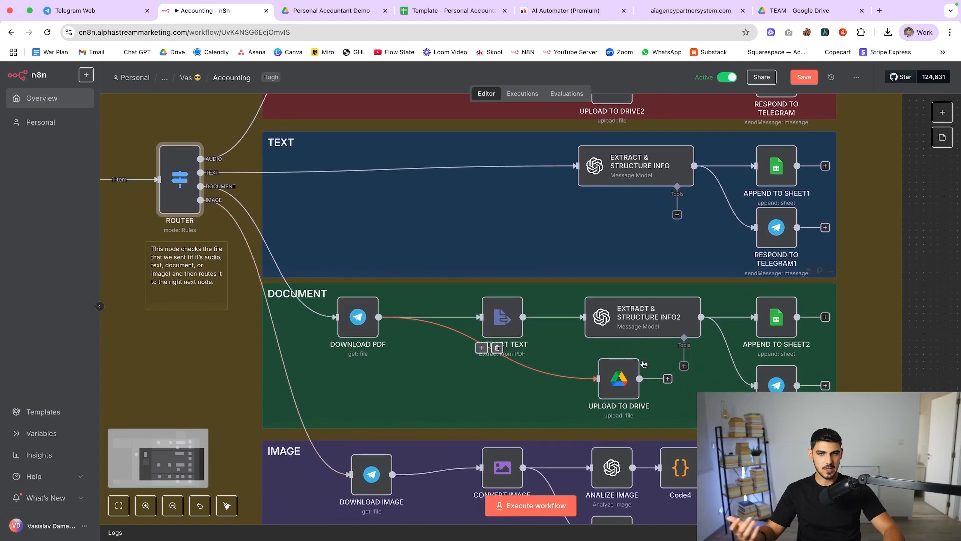
scroll(down, 3)
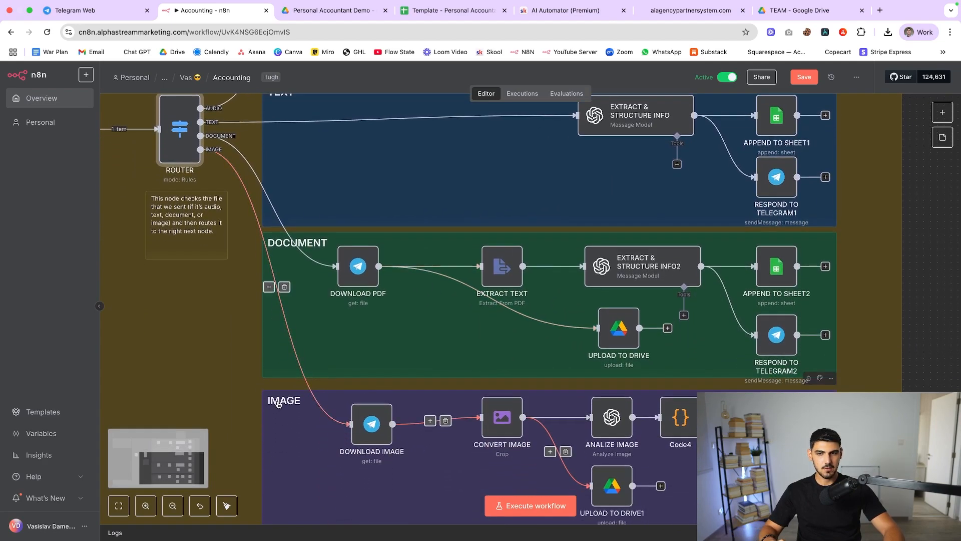
scroll(down, 3)
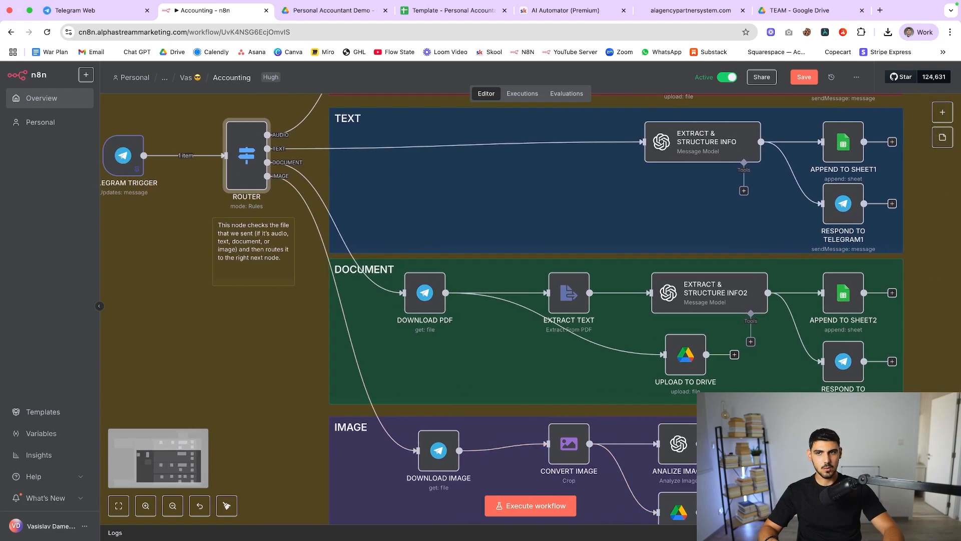
double_click(247, 155)
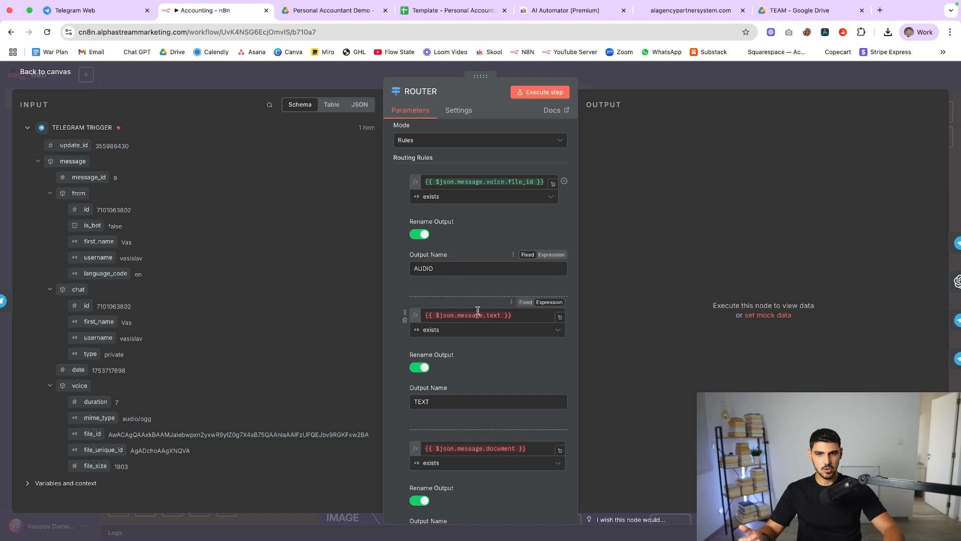
scroll(down, 3)
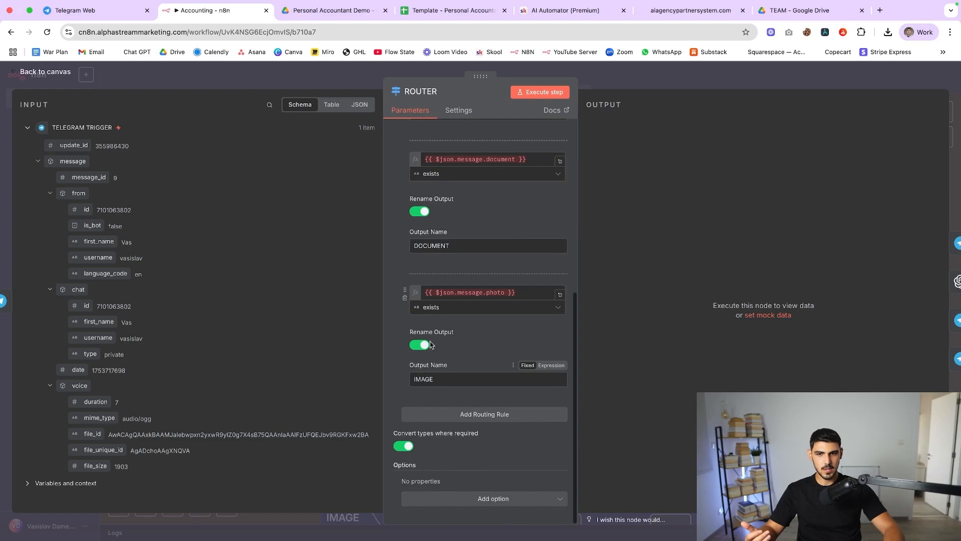
click(45, 66)
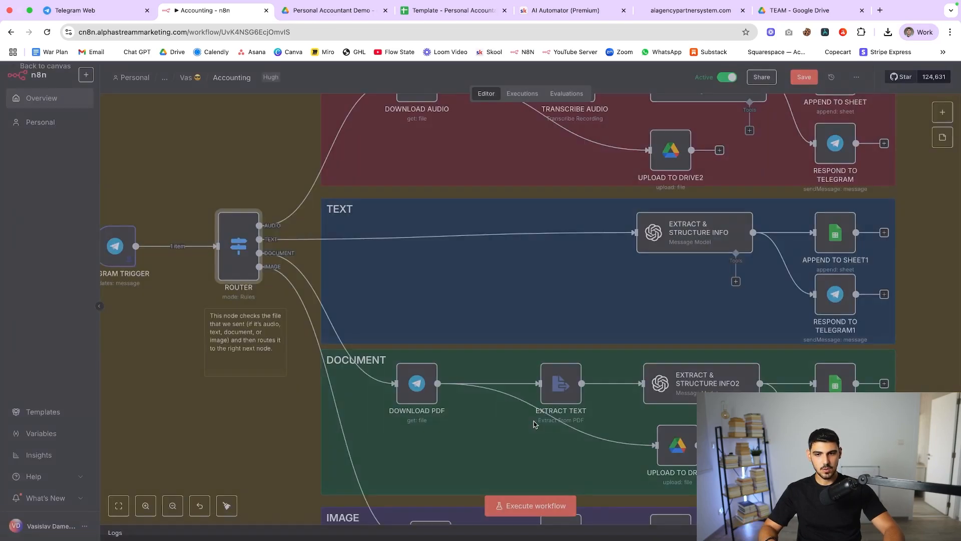
double_click(238, 245)
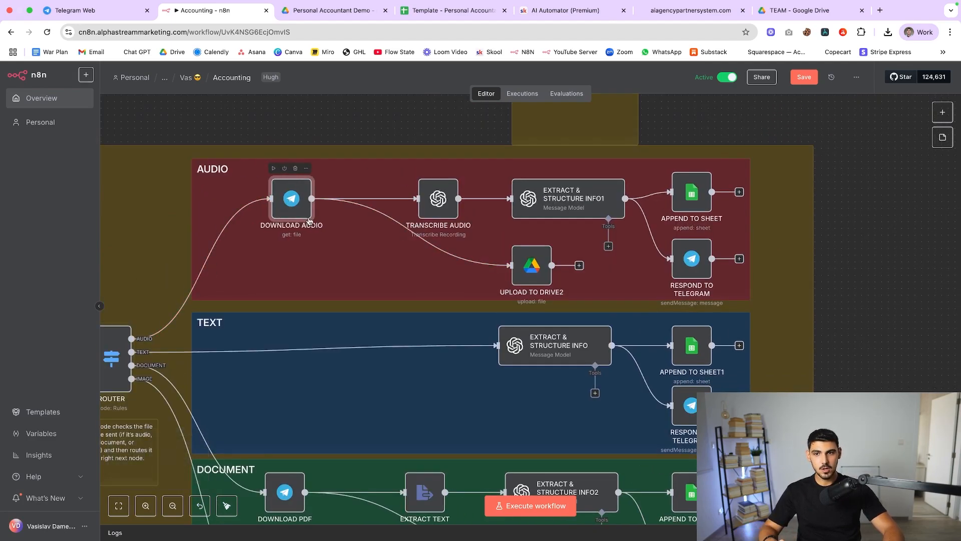
double_click(291, 198)
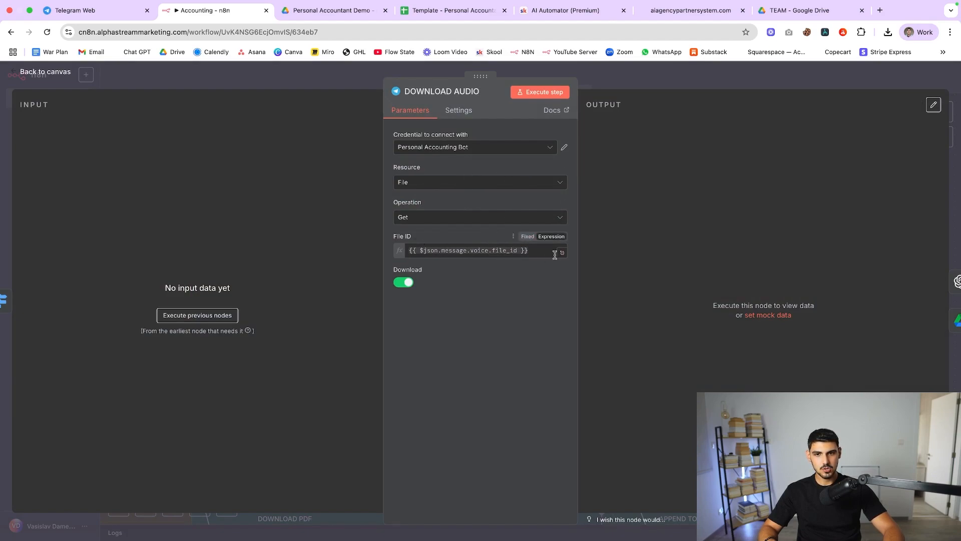
click(465, 251)
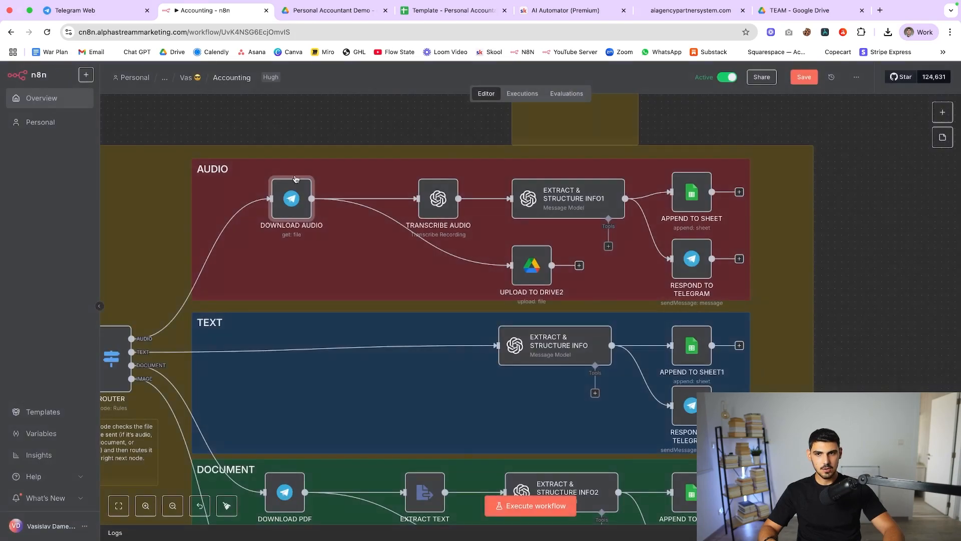
click(298, 192)
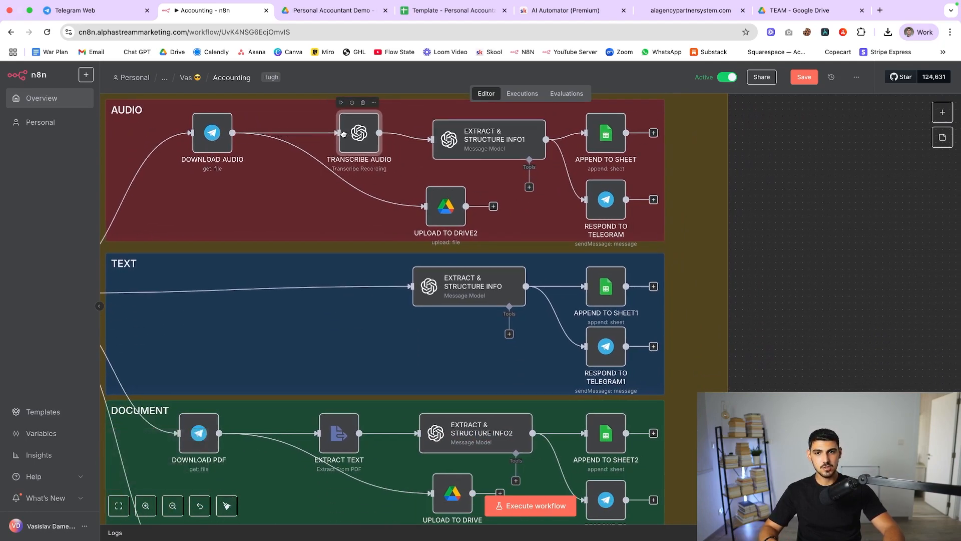
double_click(359, 133)
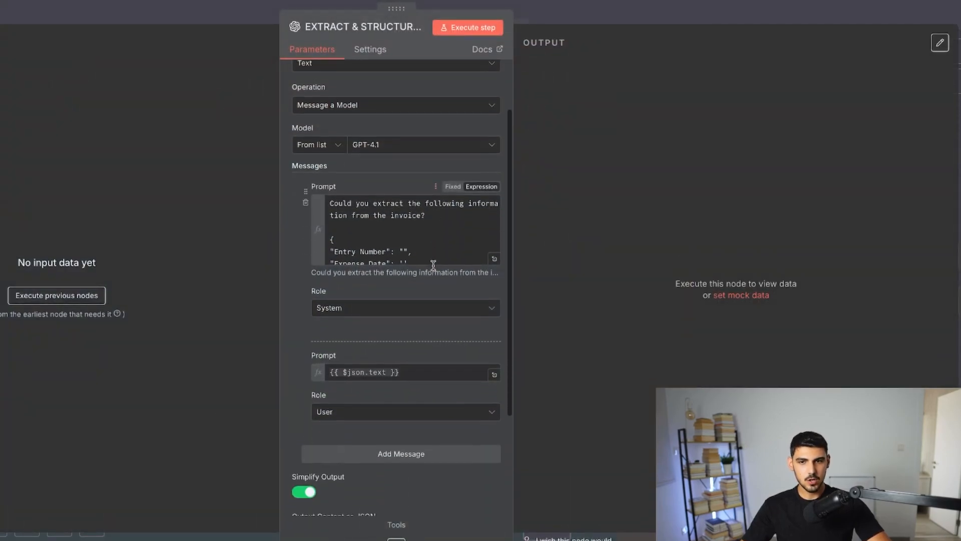
scroll(down, 3)
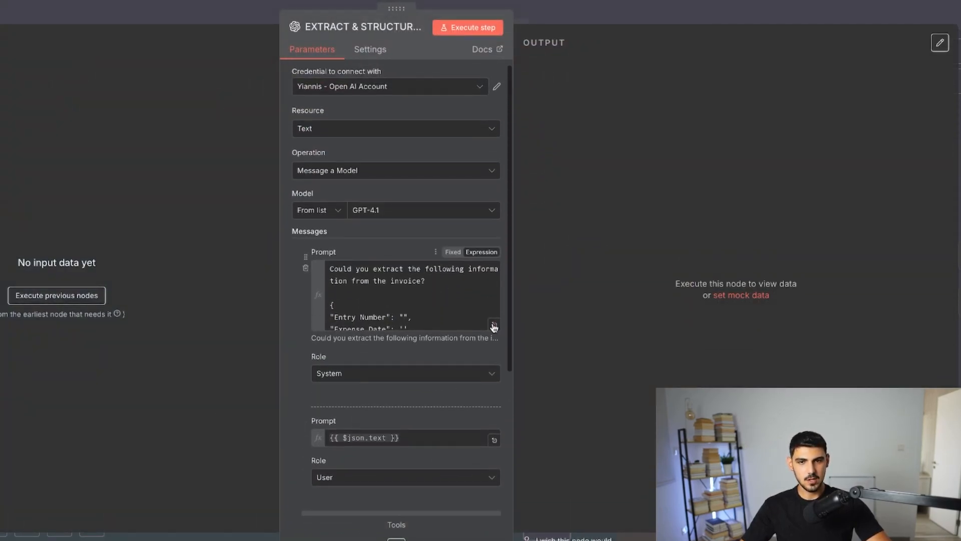
click(494, 324)
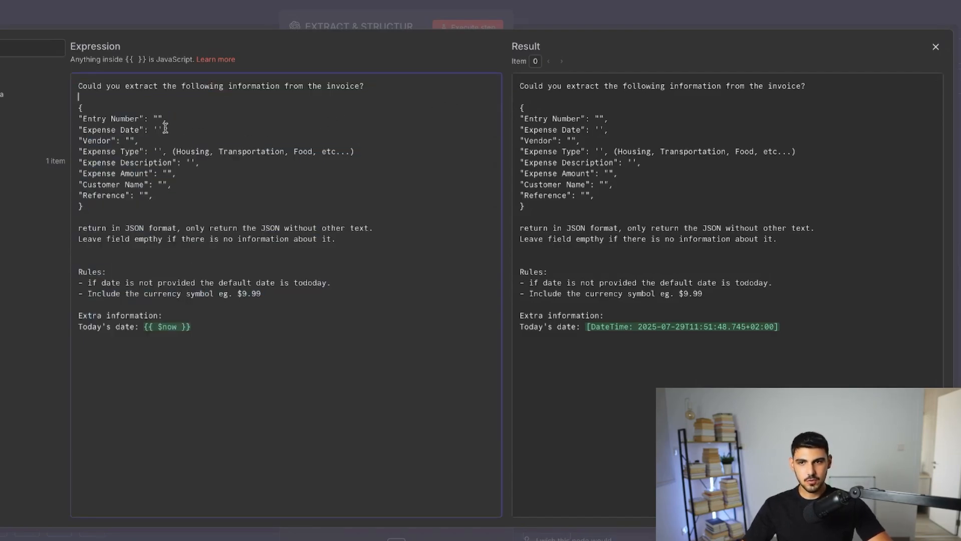
drag(78, 113, 82, 206)
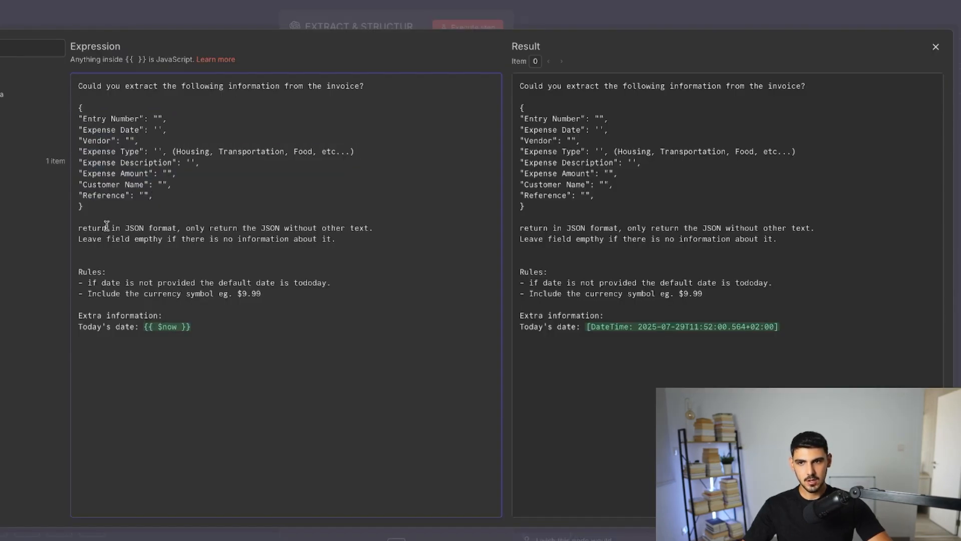
drag(187, 228, 287, 229)
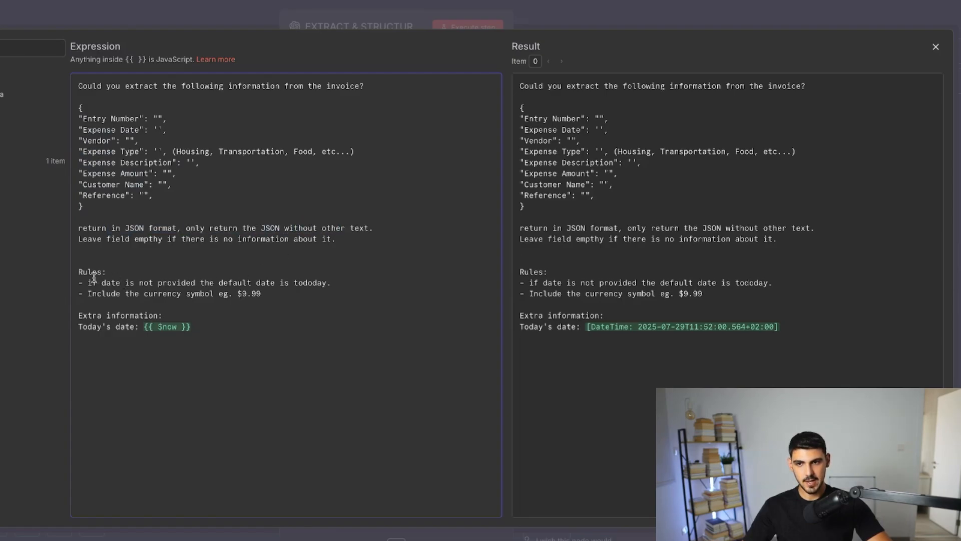
triple_click(133, 326)
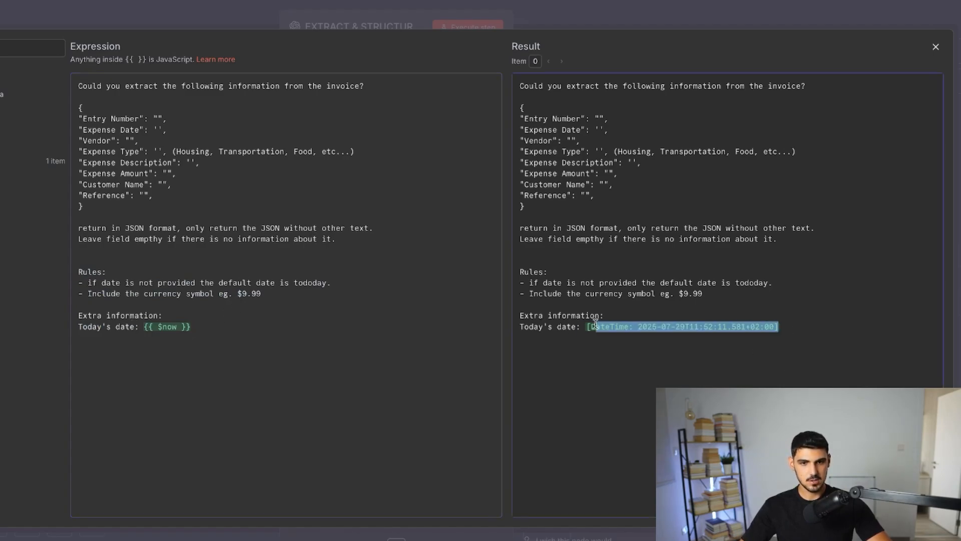
click(936, 47)
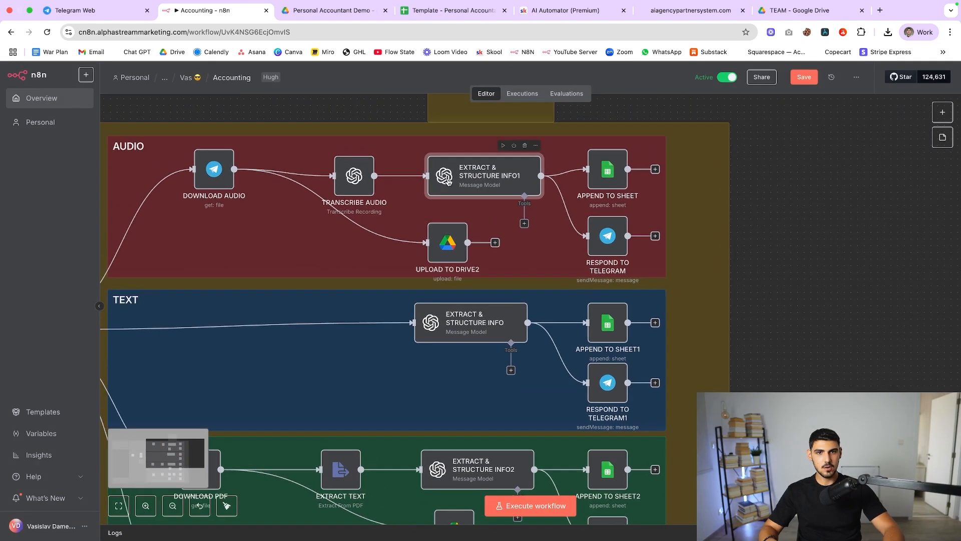
Review the Append to Sheet node's field-to-column mapping, then switch to the bot chat.
double_click(607, 169)
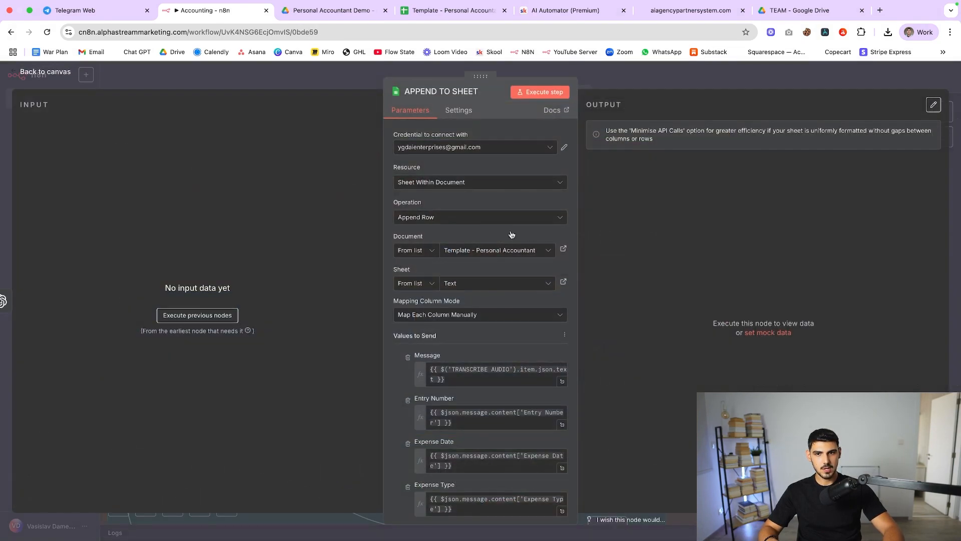
scroll(down, 3)
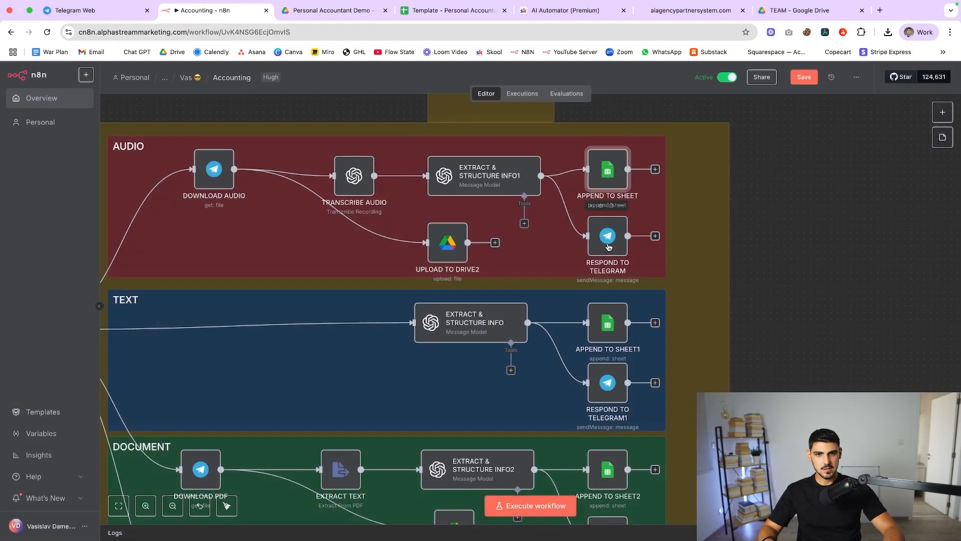
click(92, 10)
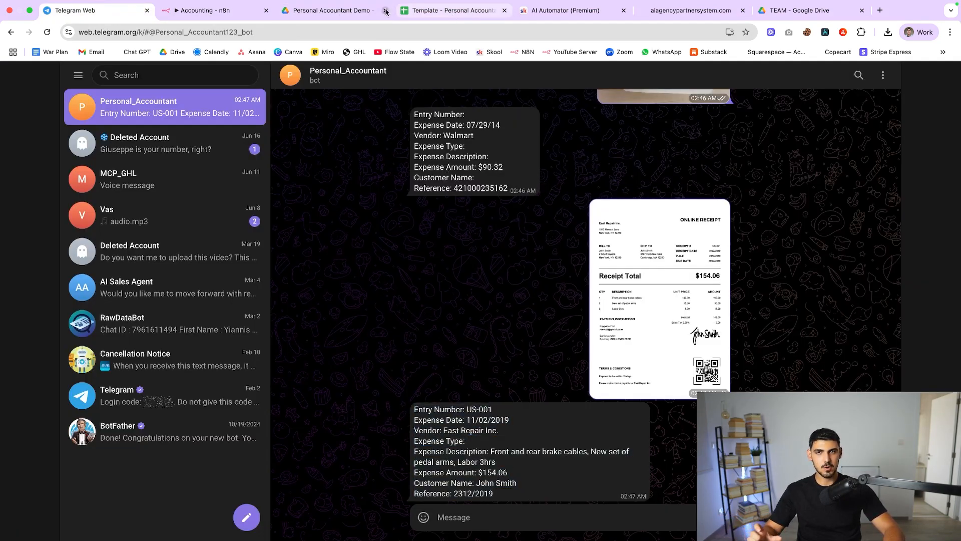
mouse_move(451, 10)
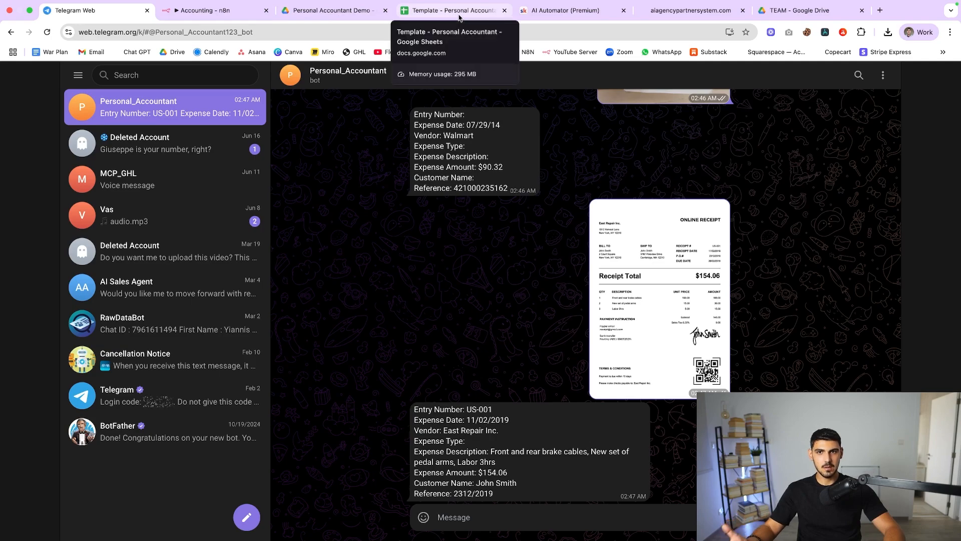
Switch to the Personal Accountant Demo Drive folder of uploaded receipts.
click(211, 10)
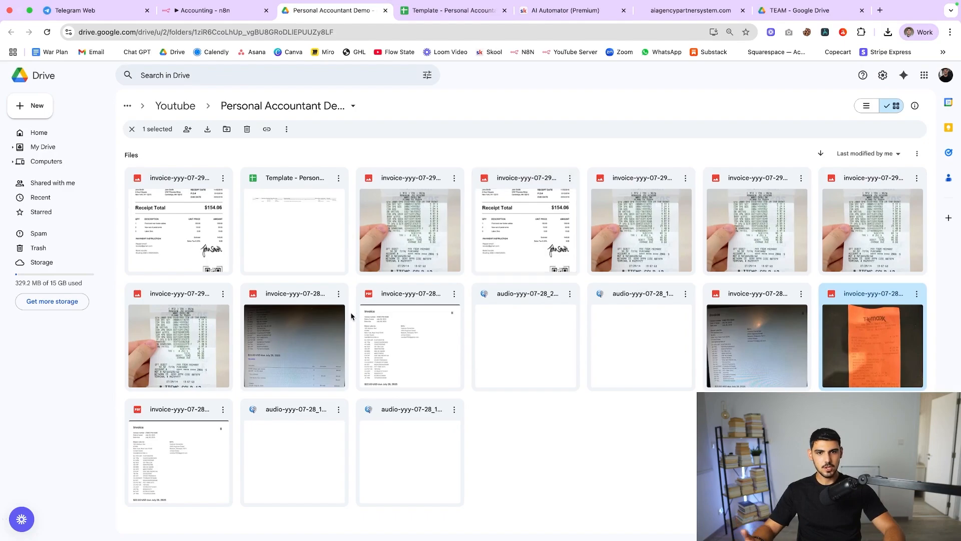
mouse_move(691, 301)
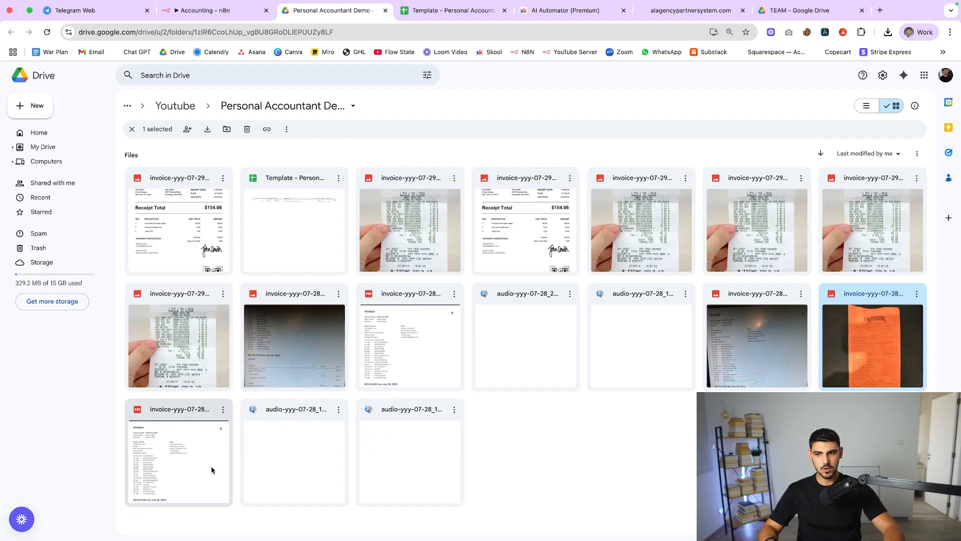
Preview the orange TK Maxx receipt full-size, close it and return to the n8n workflow.
double_click(872, 344)
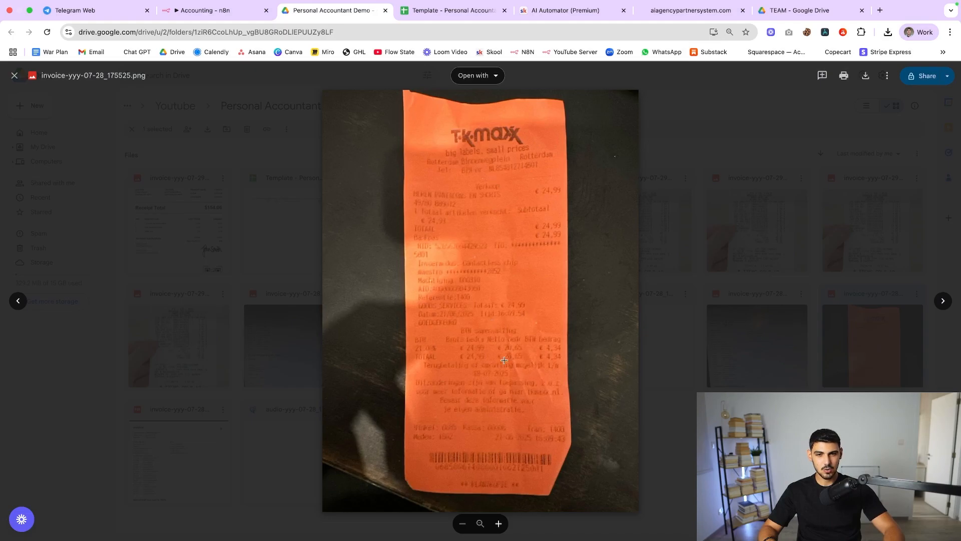
mouse_move(758, 93)
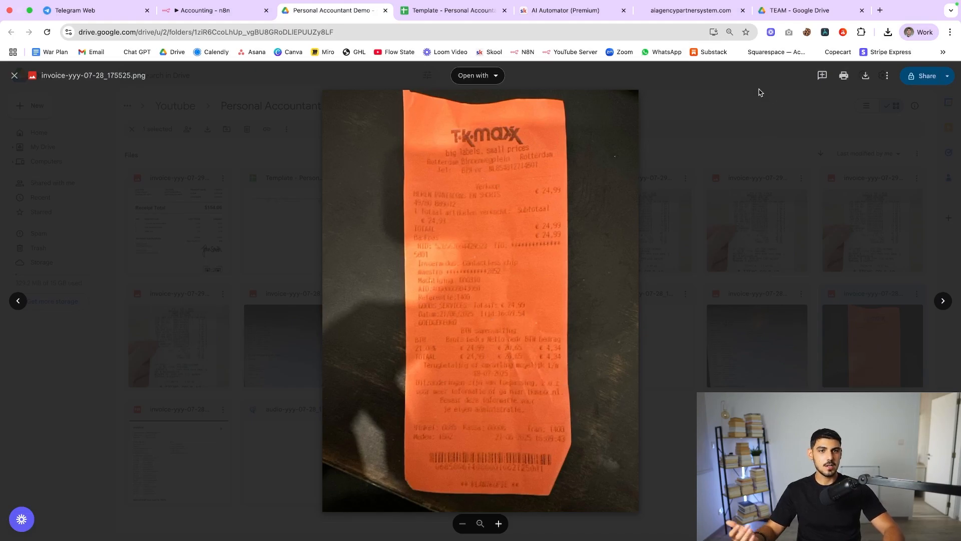
click(13, 75)
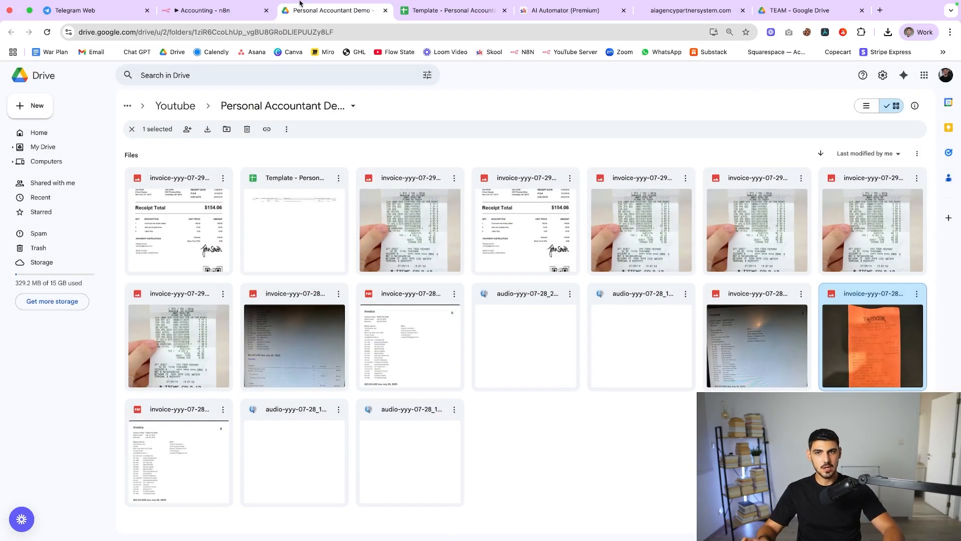
click(202, 10)
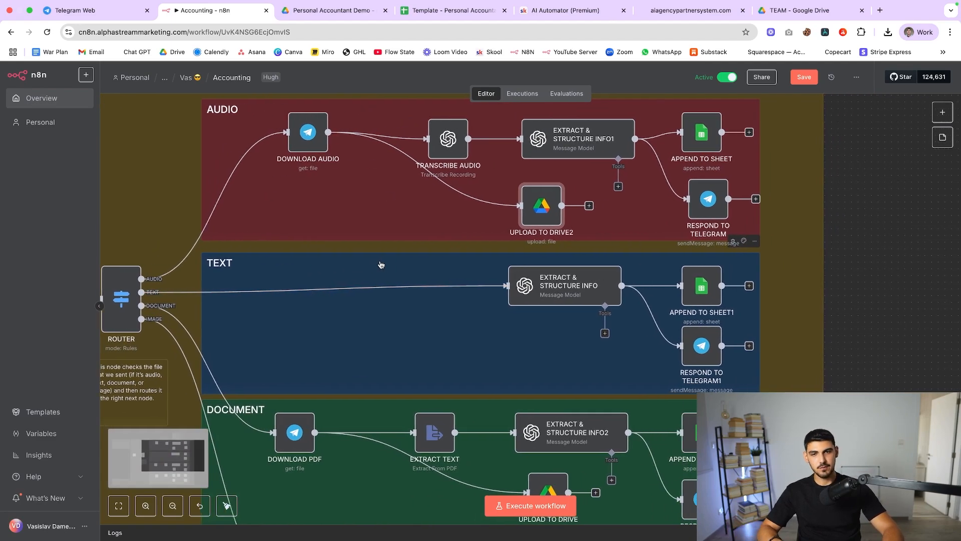
Review the Extract & Structure Info node's GPT-4.1 prompts, close it and scroll to the document and image branches.
double_click(564, 285)
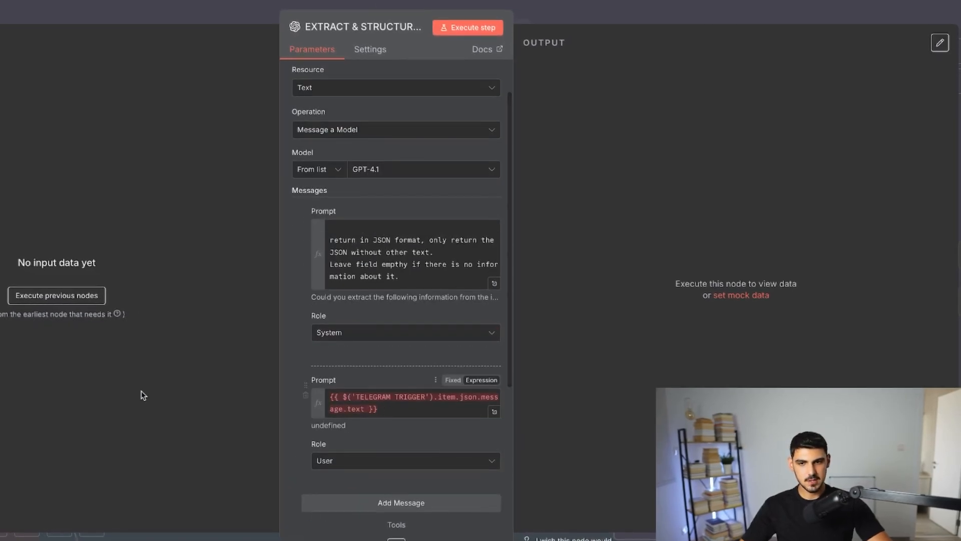
scroll(down, 3)
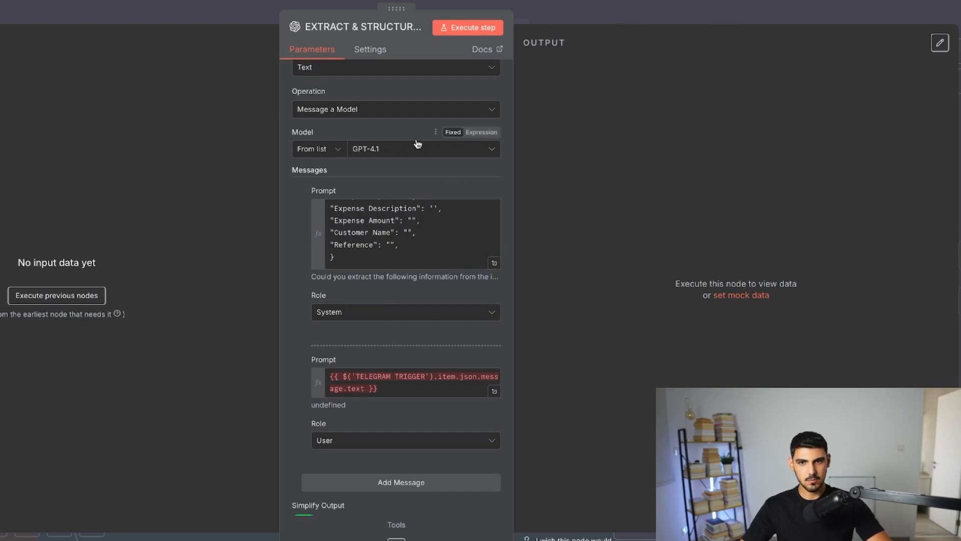
scroll(down, 3)
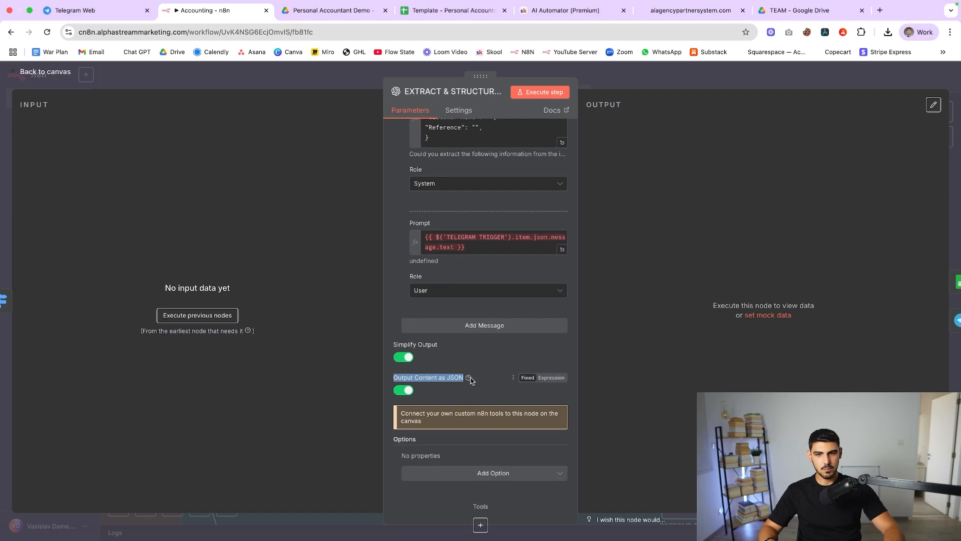
click(45, 72)
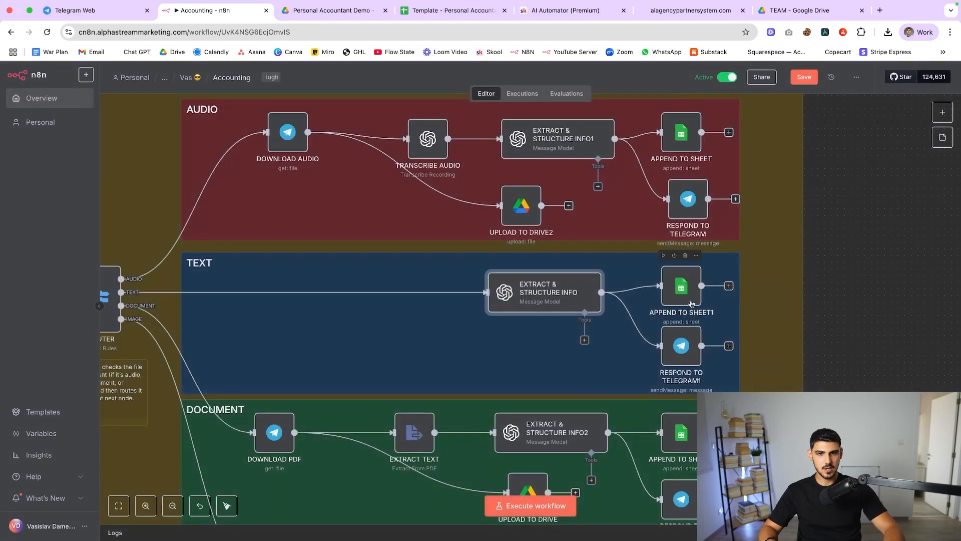
scroll(down, 3)
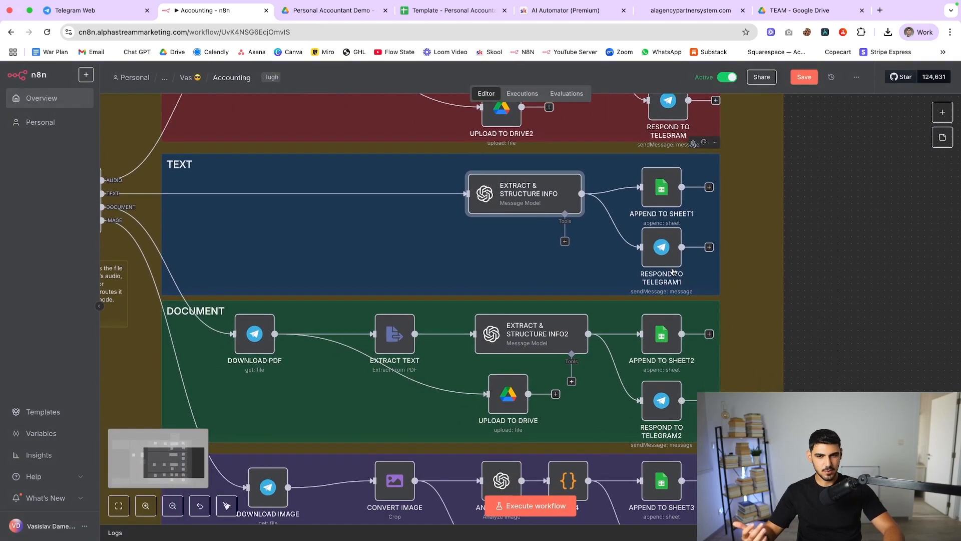
scroll(down, 3)
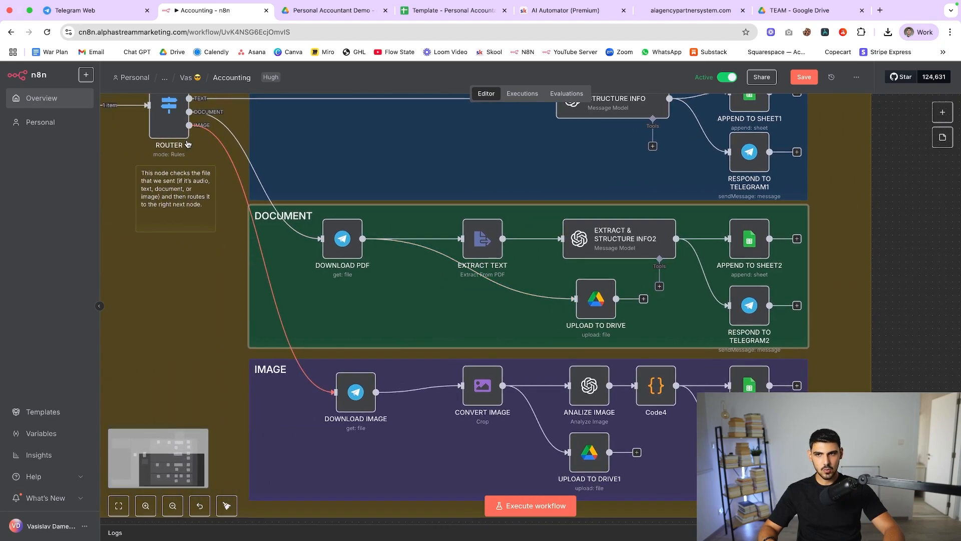
double_click(342, 238)
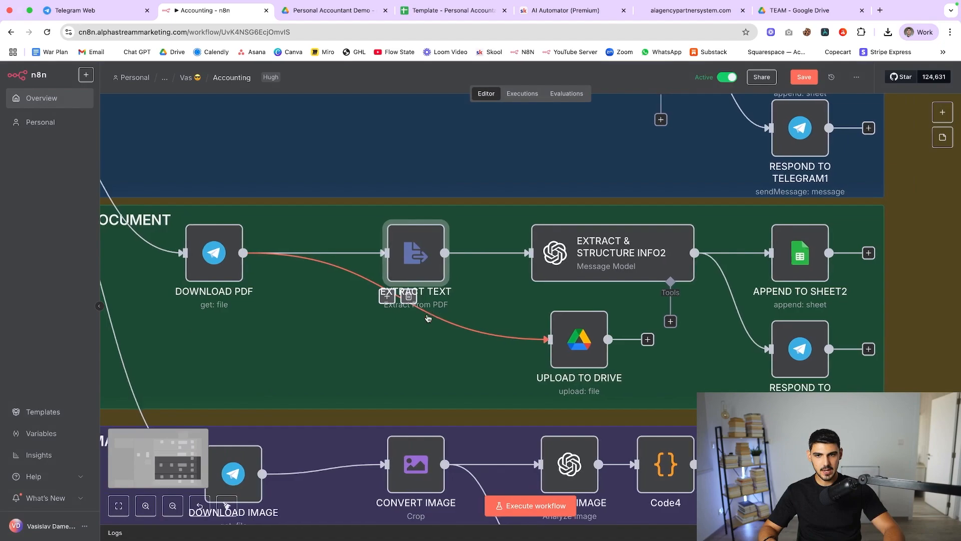
click(869, 127)
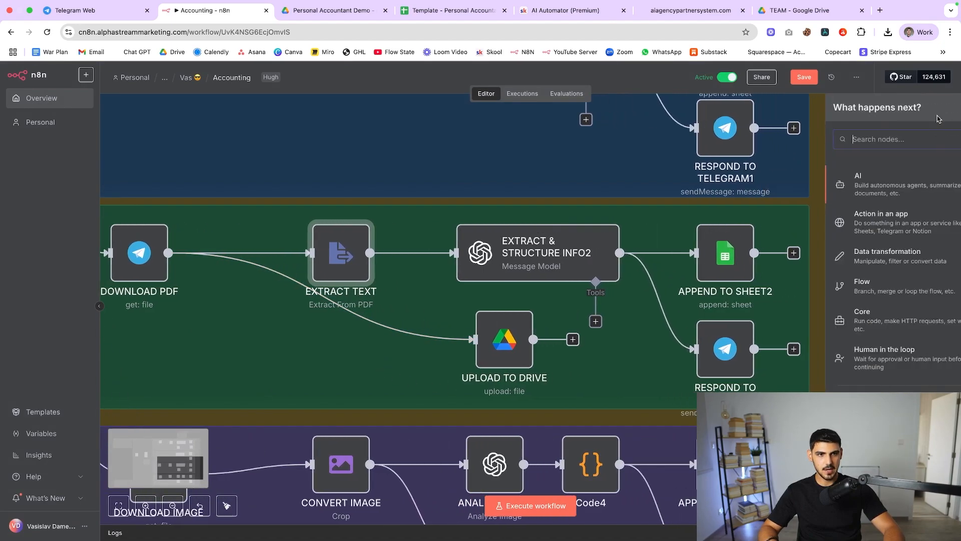
text(extract)
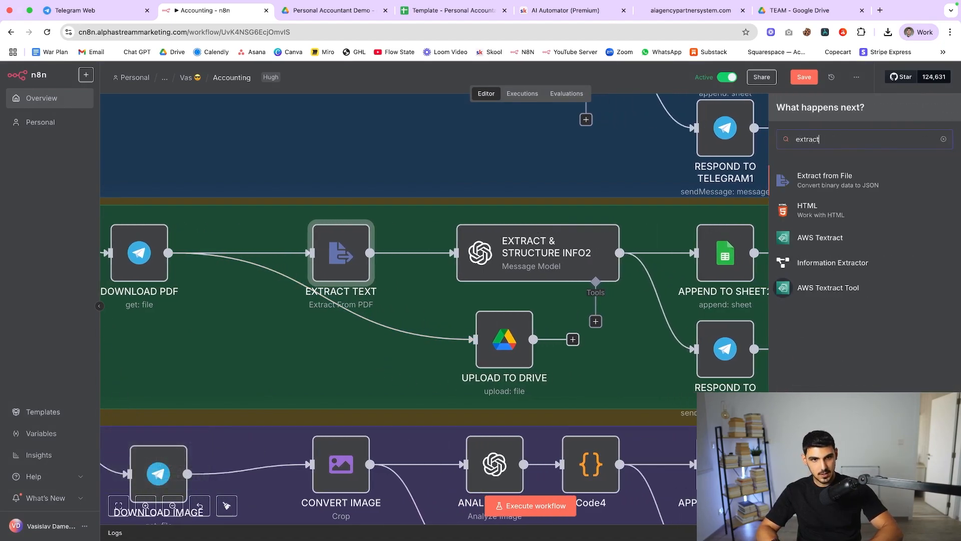
mouse_move(845, 196)
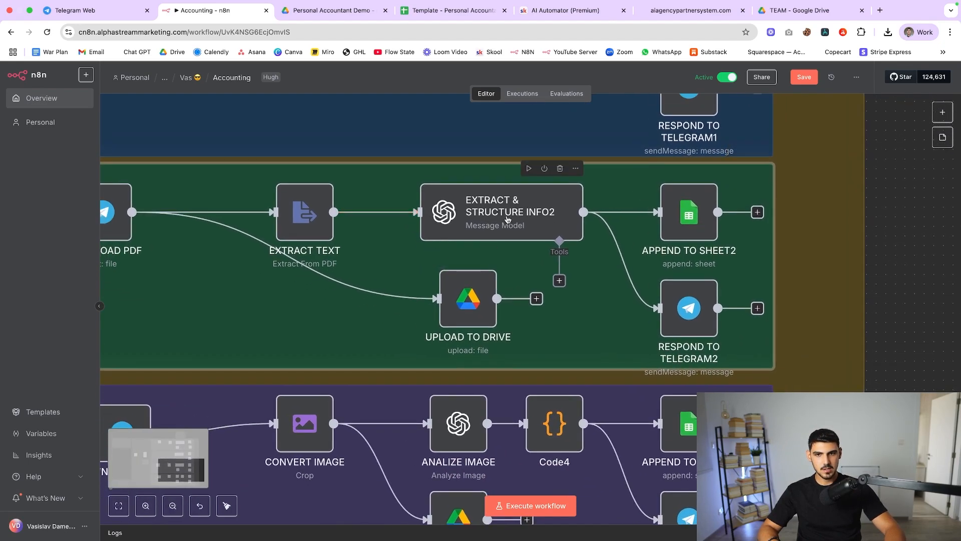
click(508, 212)
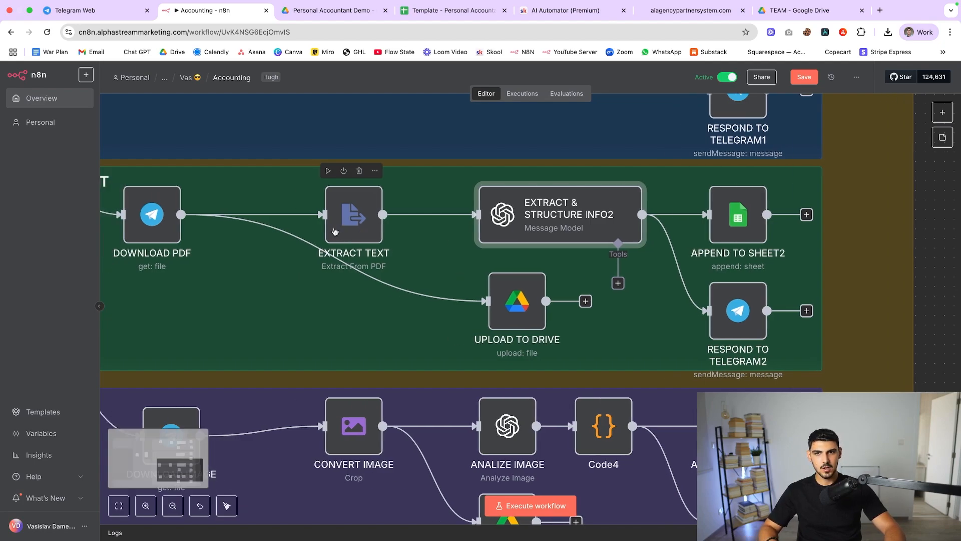
double_click(151, 214)
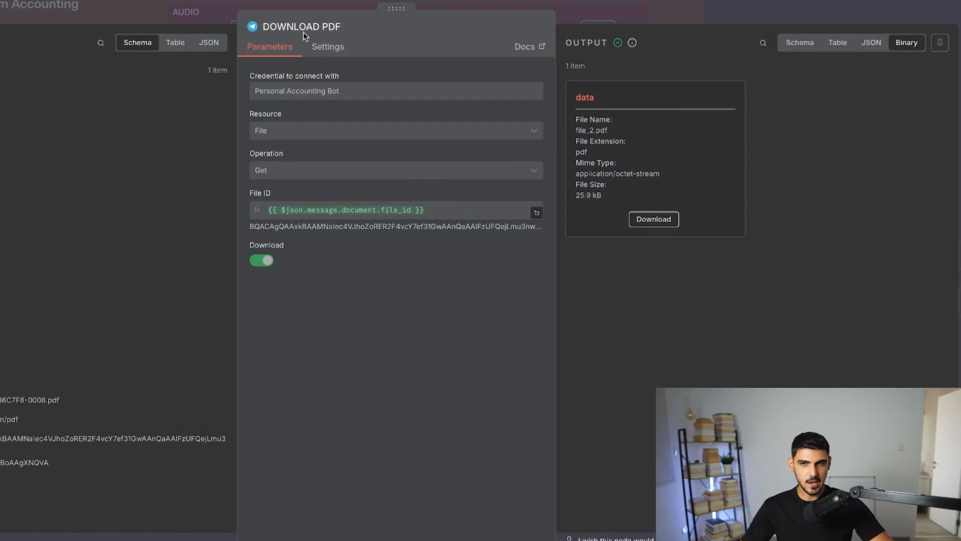
mouse_move(313, 48)
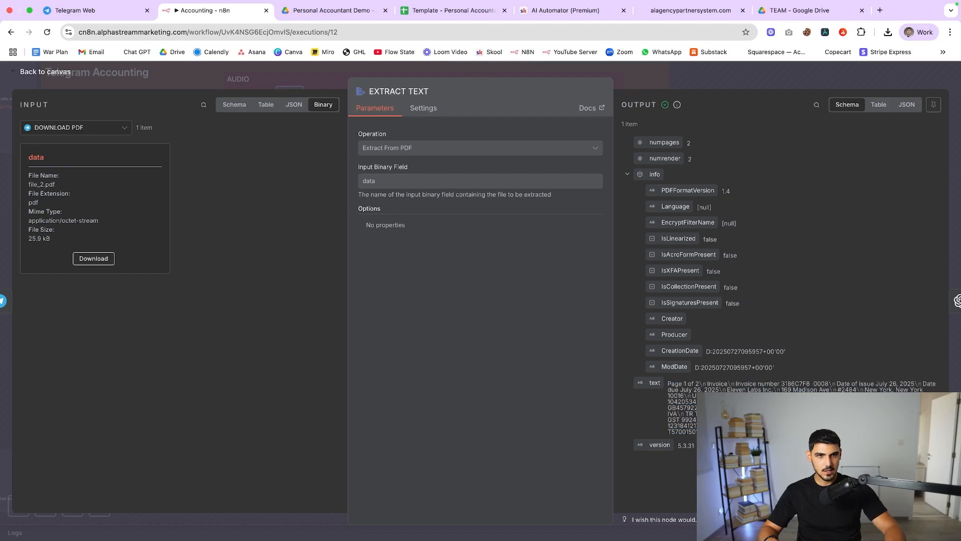
click(906, 104)
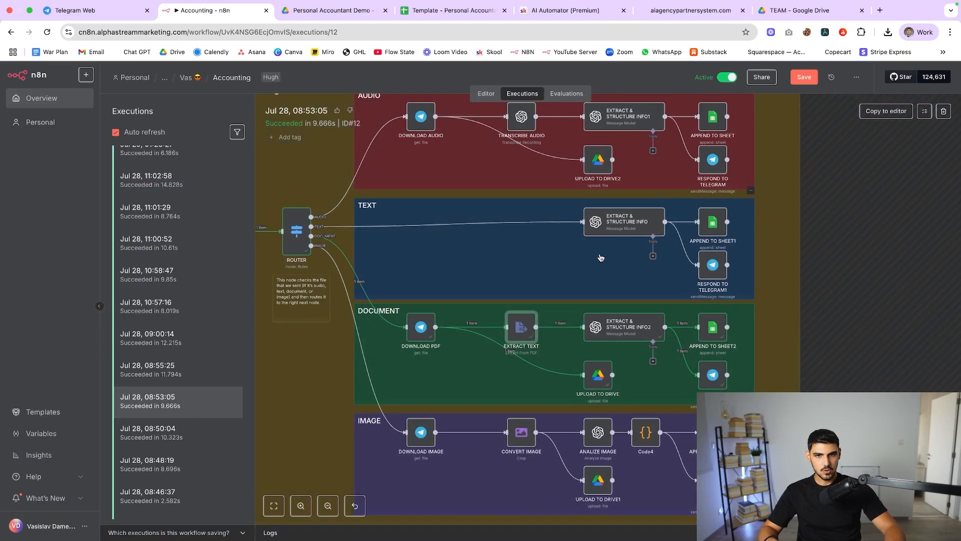
click(485, 93)
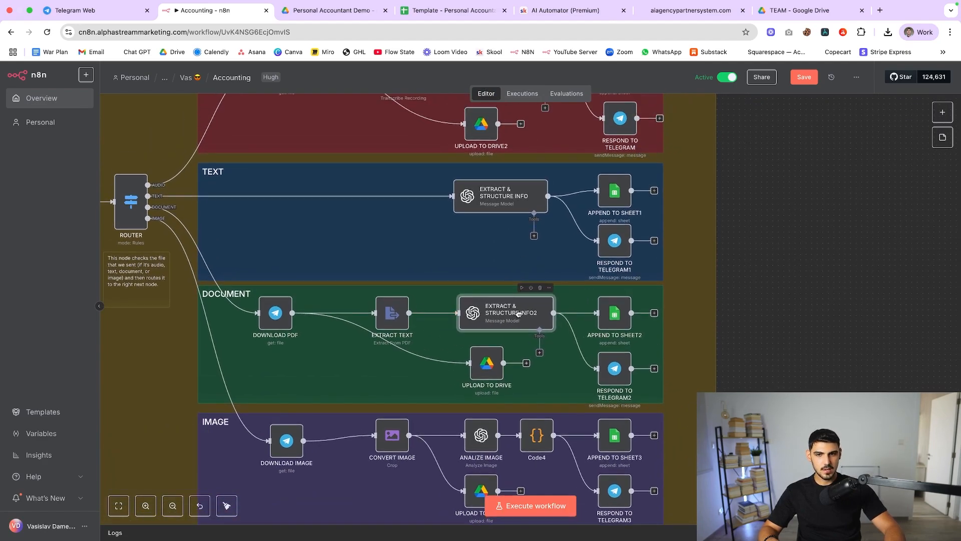
double_click(506, 312)
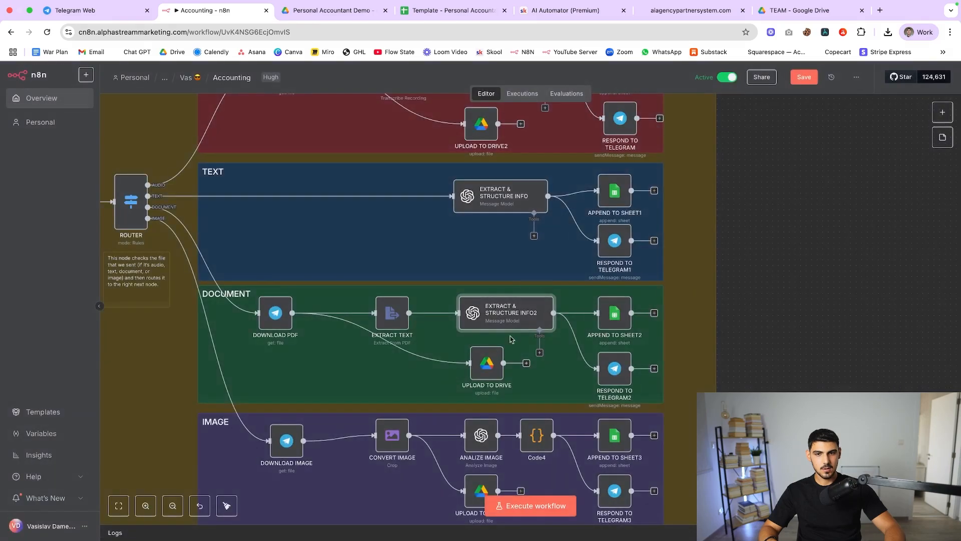
mouse_move(612, 361)
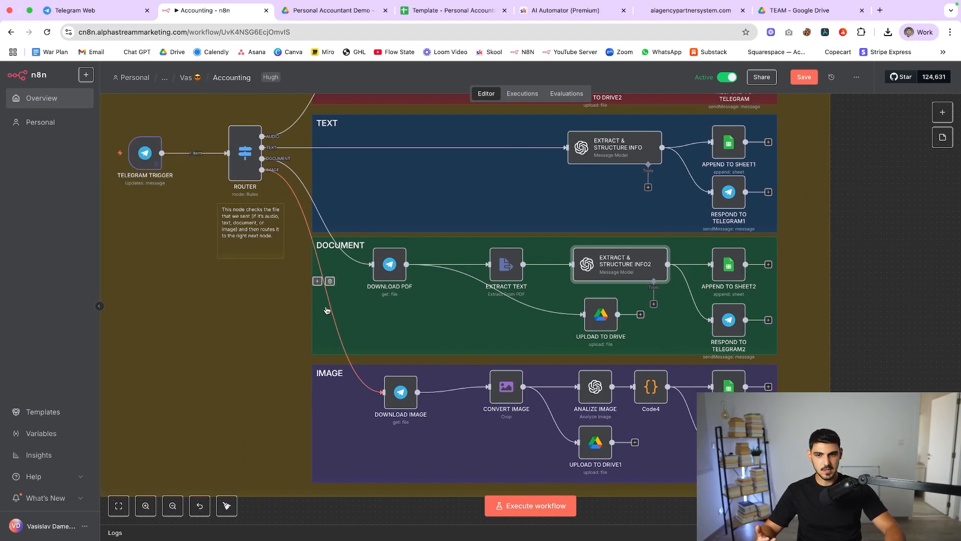
click(401, 391)
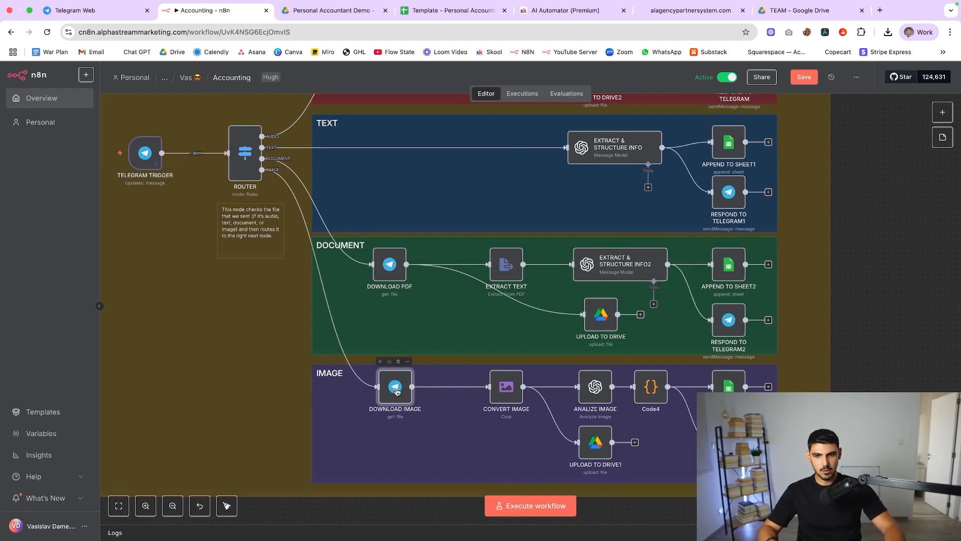
double_click(396, 387)
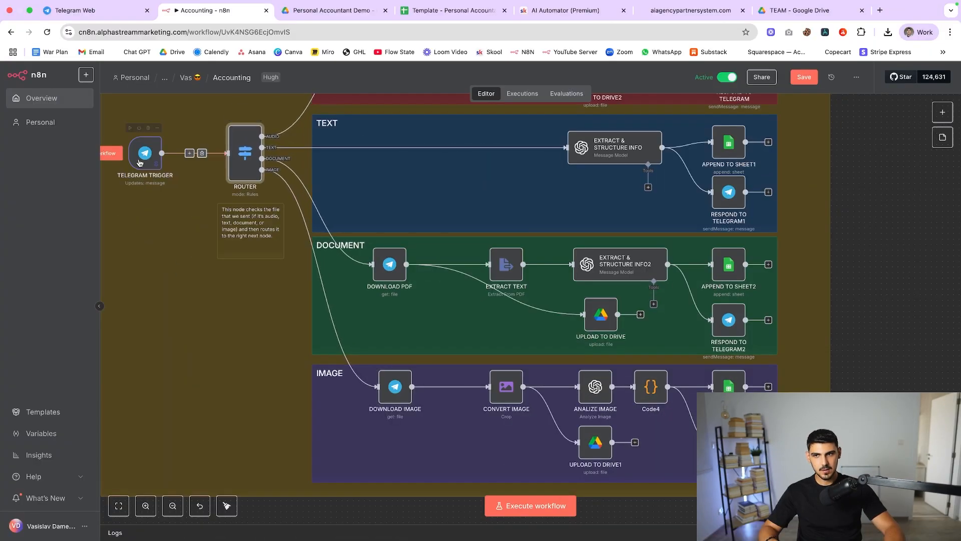
double_click(394, 386)
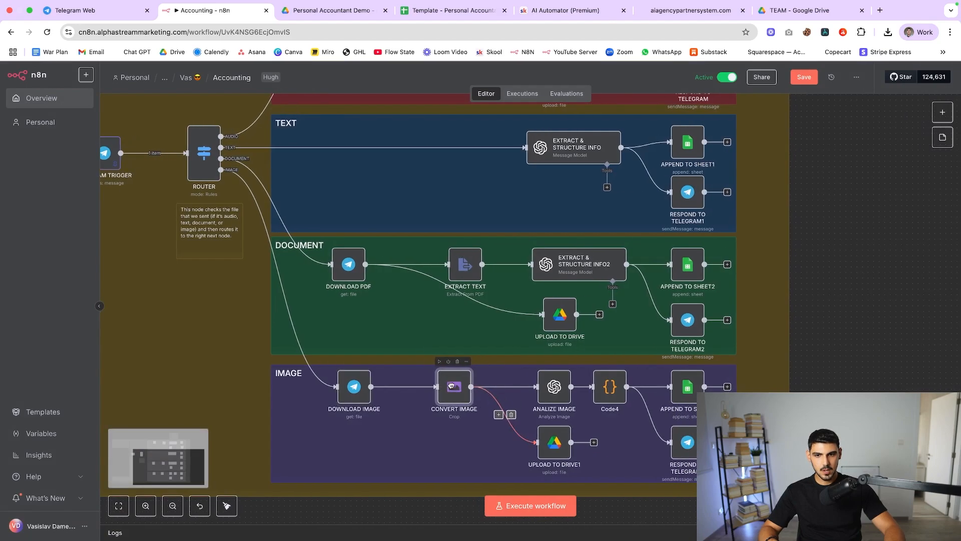
double_click(454, 387)
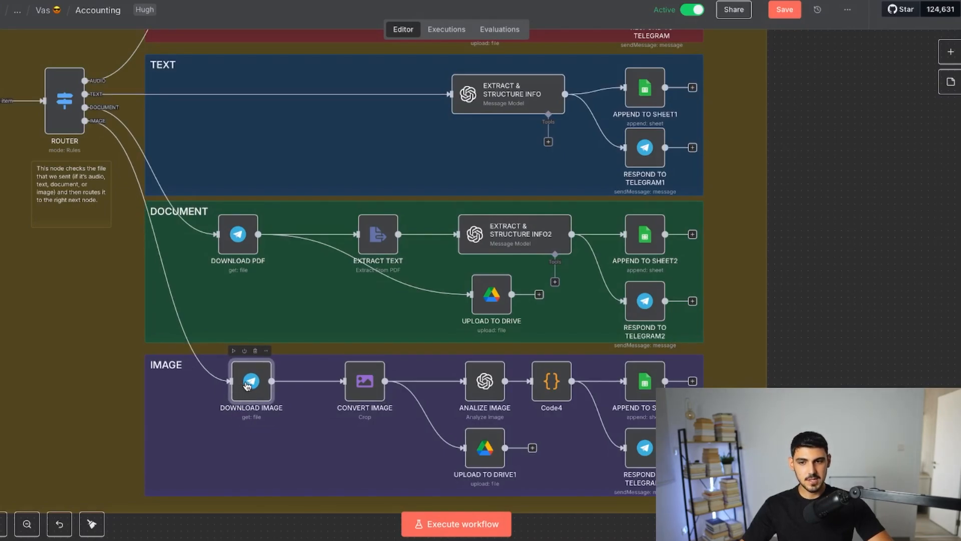
double_click(485, 381)
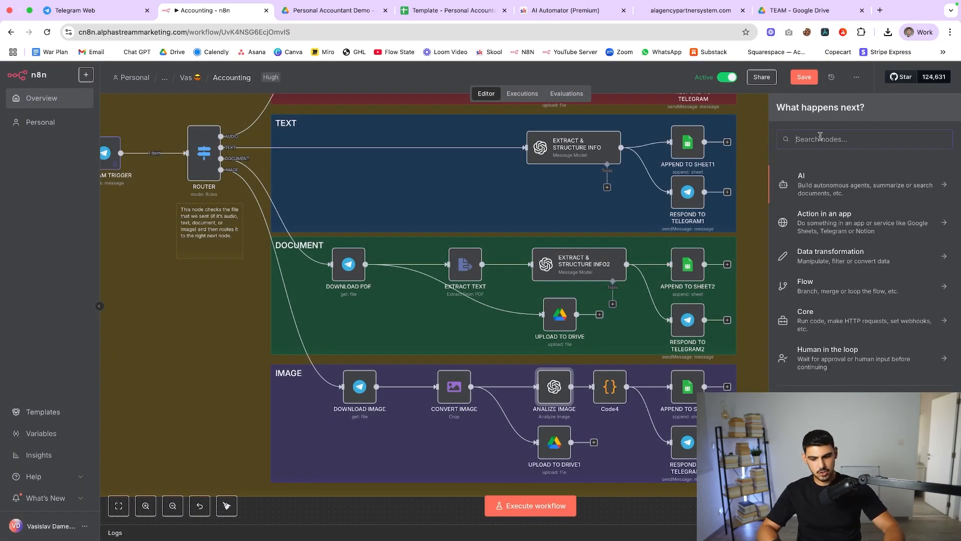
text(crop)
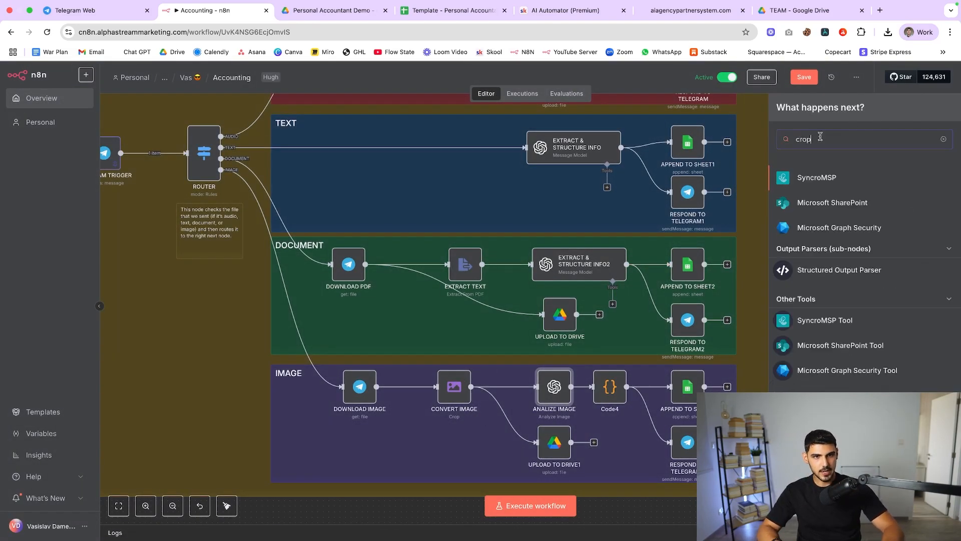
text(image)
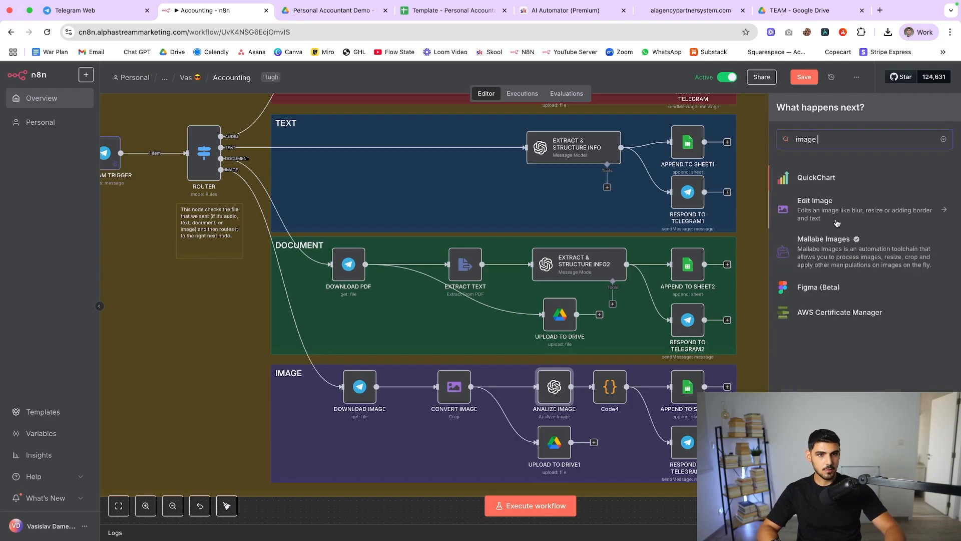
click(815, 208)
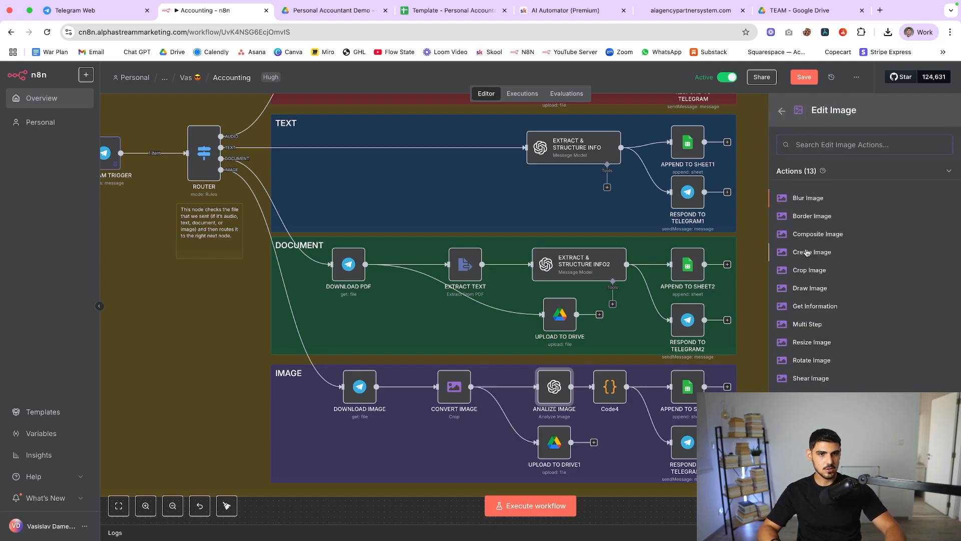
mouse_move(808, 273)
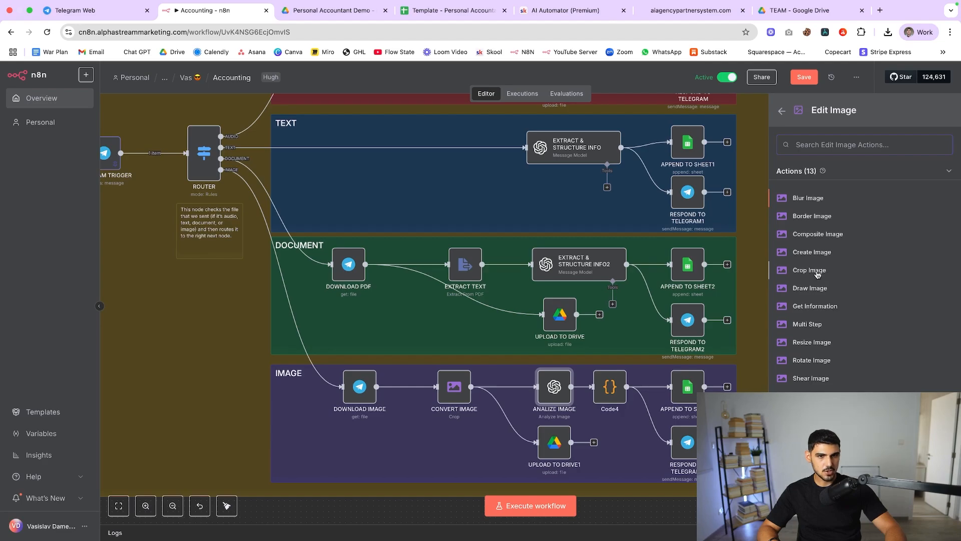
mouse_move(815, 219)
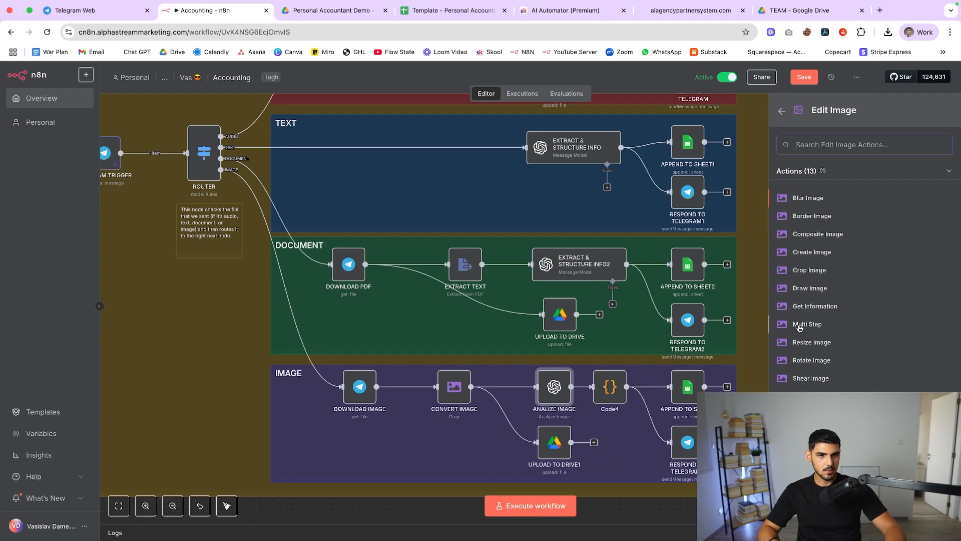
click(454, 387)
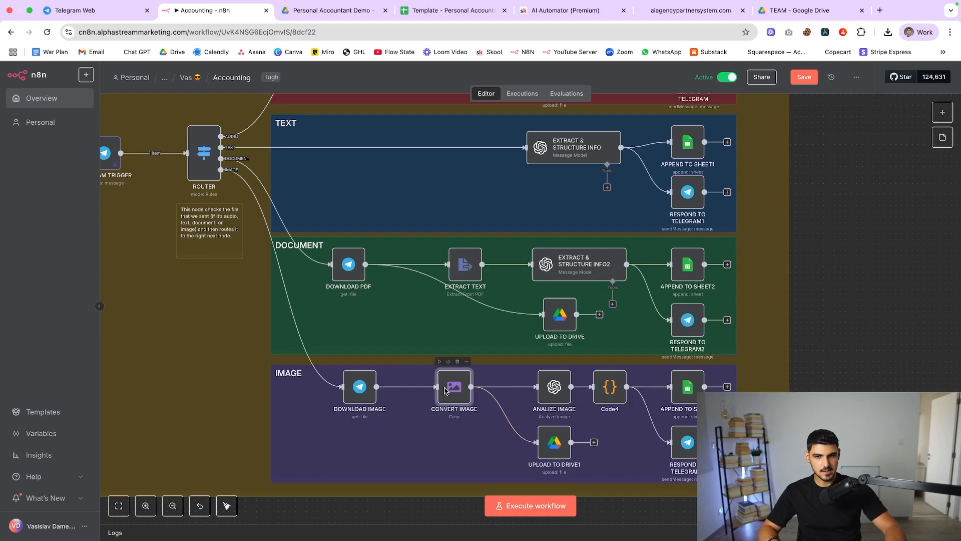
double_click(454, 387)
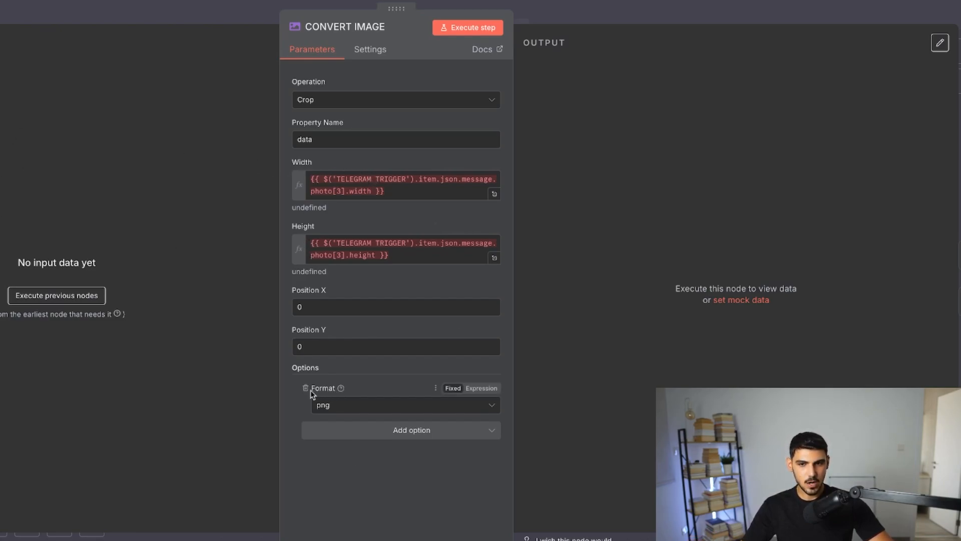
click(488, 405)
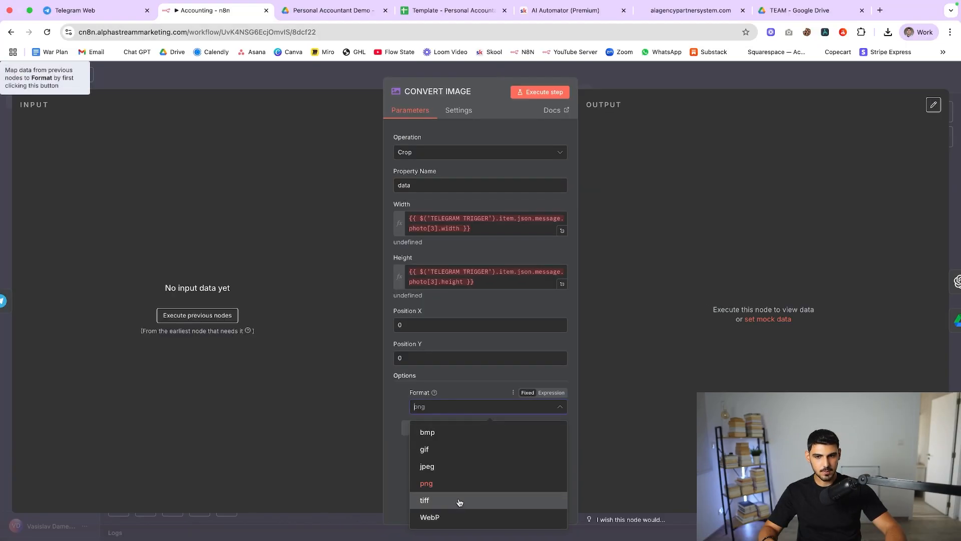
click(426, 483)
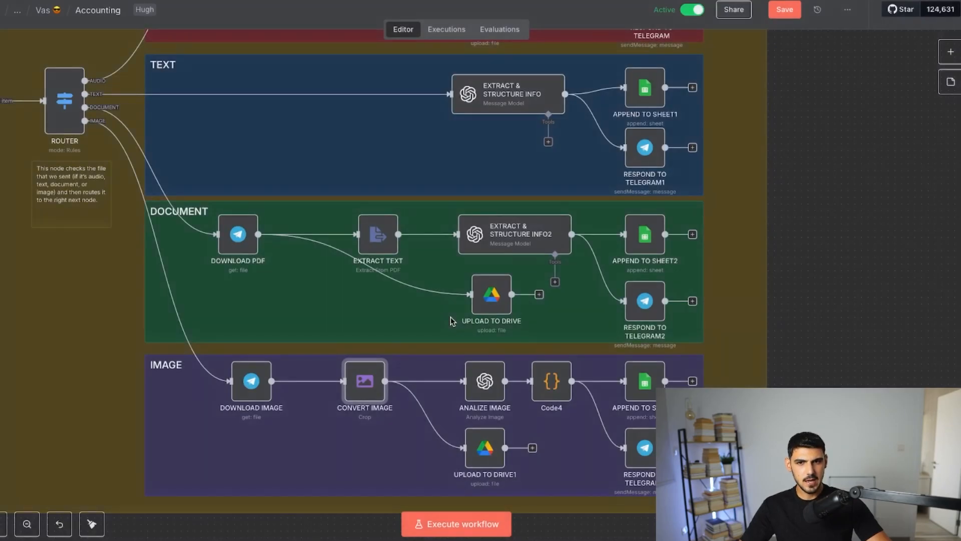
click(485, 381)
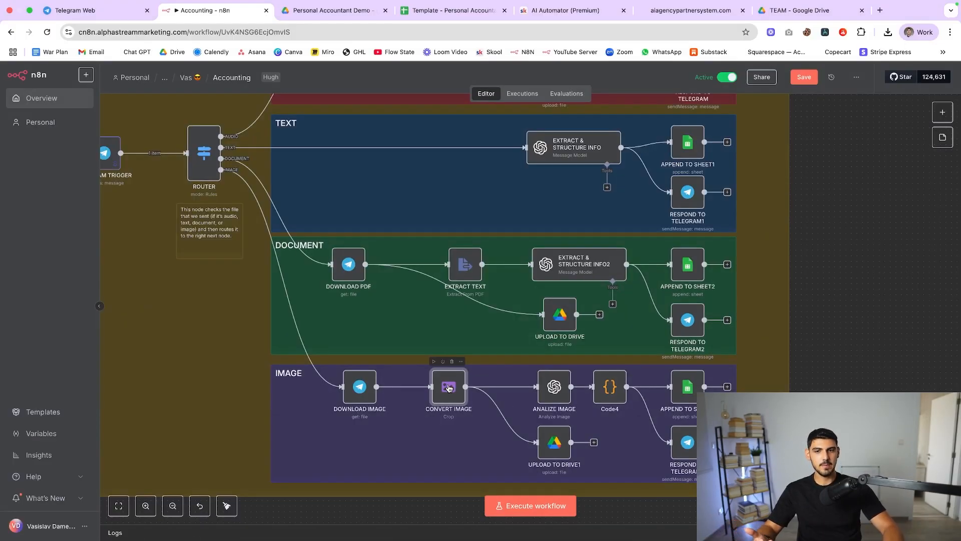
double_click(448, 387)
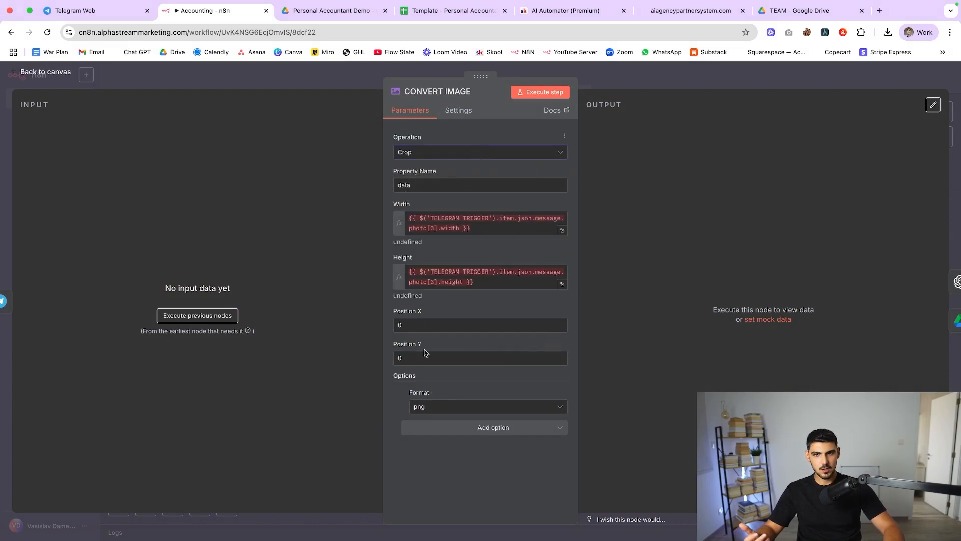
click(487, 405)
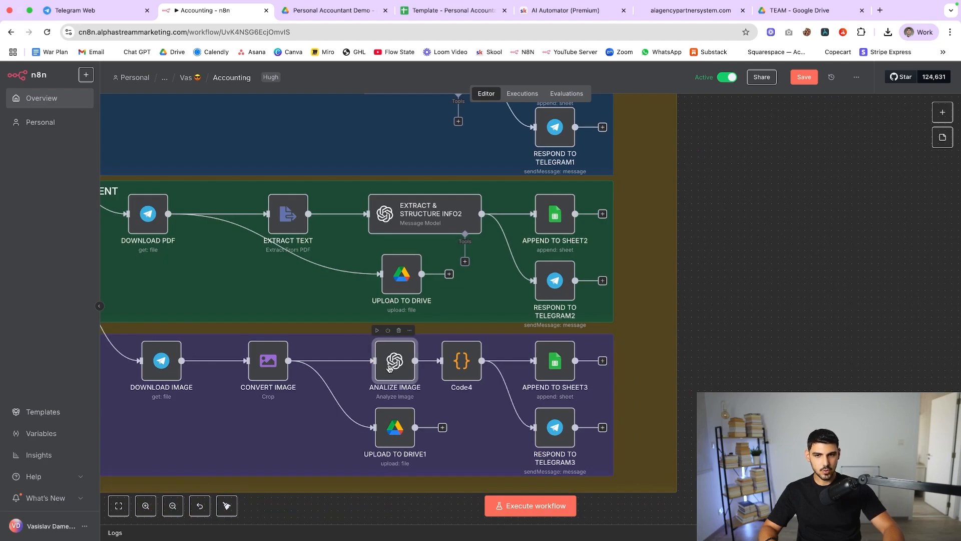
Review the ANALIZE IMAGE node's GPT-4O invoice-extraction prompt on the binary image.
double_click(394, 360)
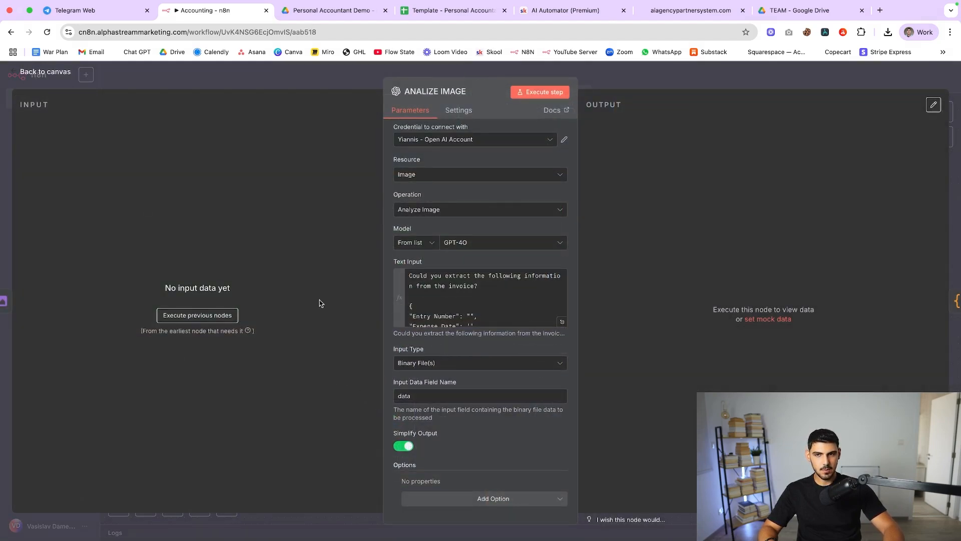
click(480, 362)
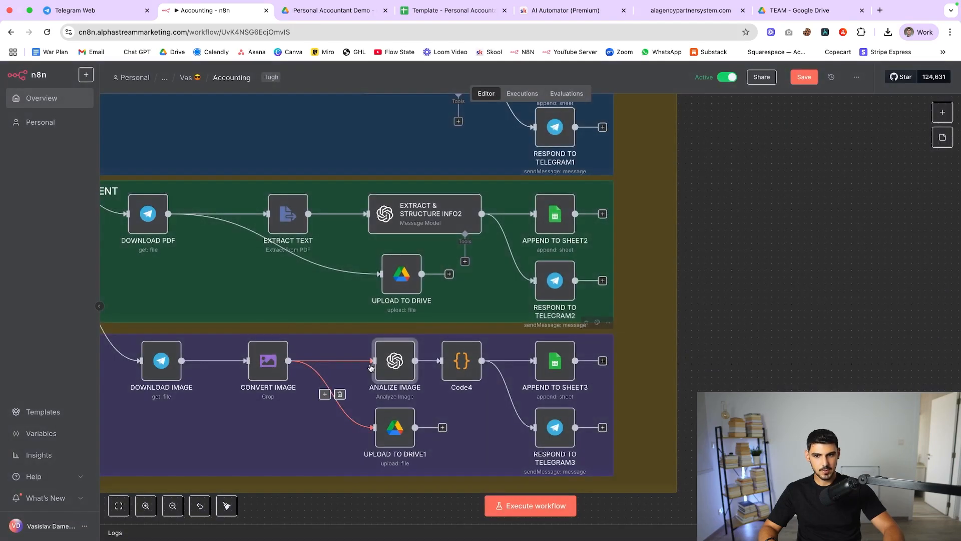
double_click(394, 360)
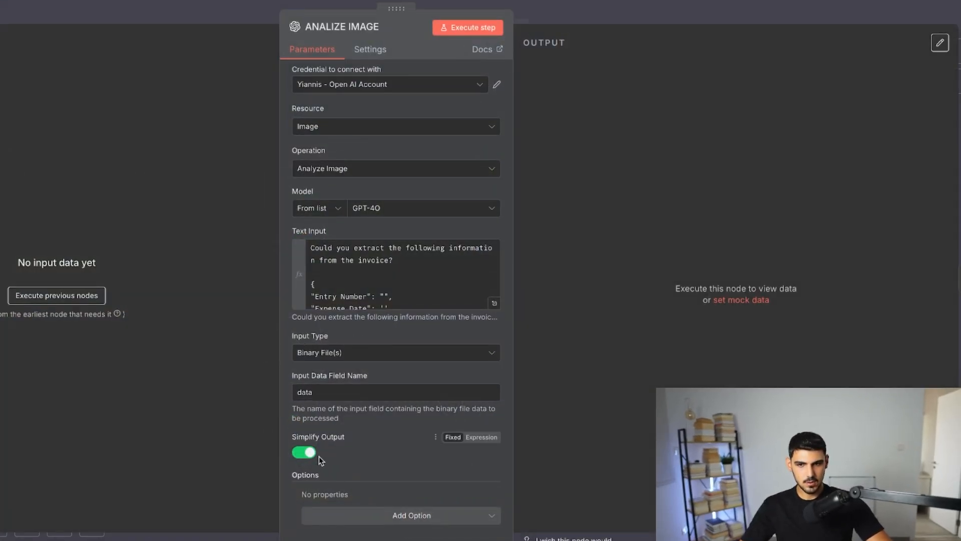
mouse_move(359, 457)
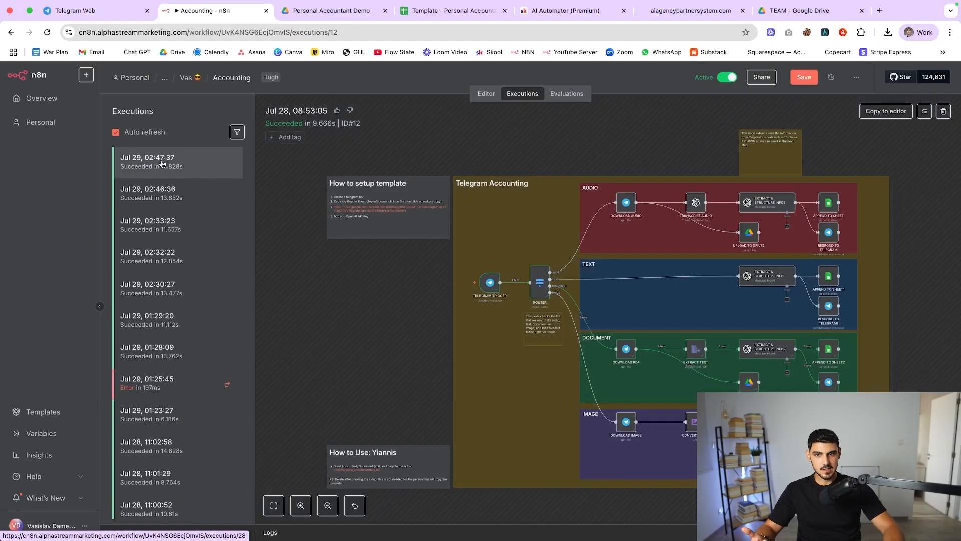
Inspect ANALIZE IMAGE's output in the Jul 29 02:47:37 successful execution.
click(150, 161)
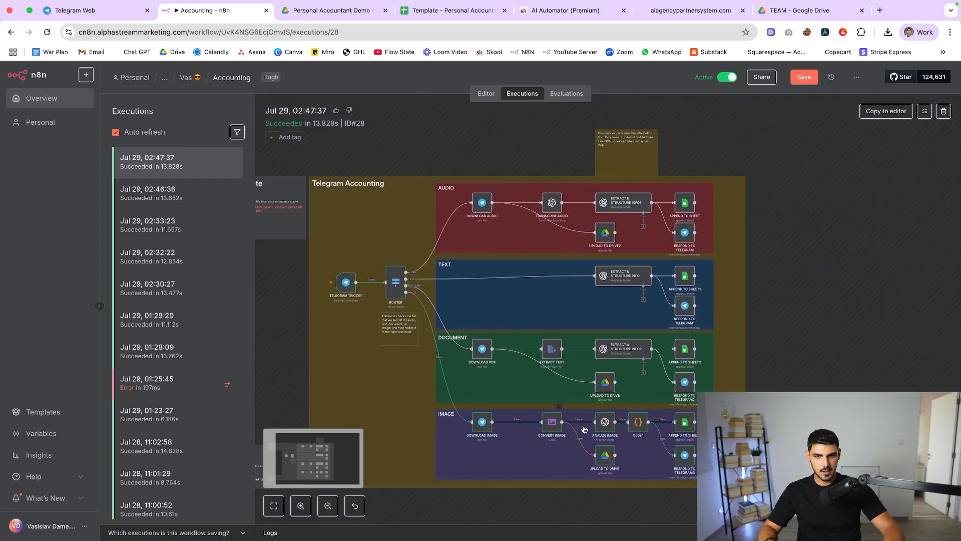
double_click(604, 422)
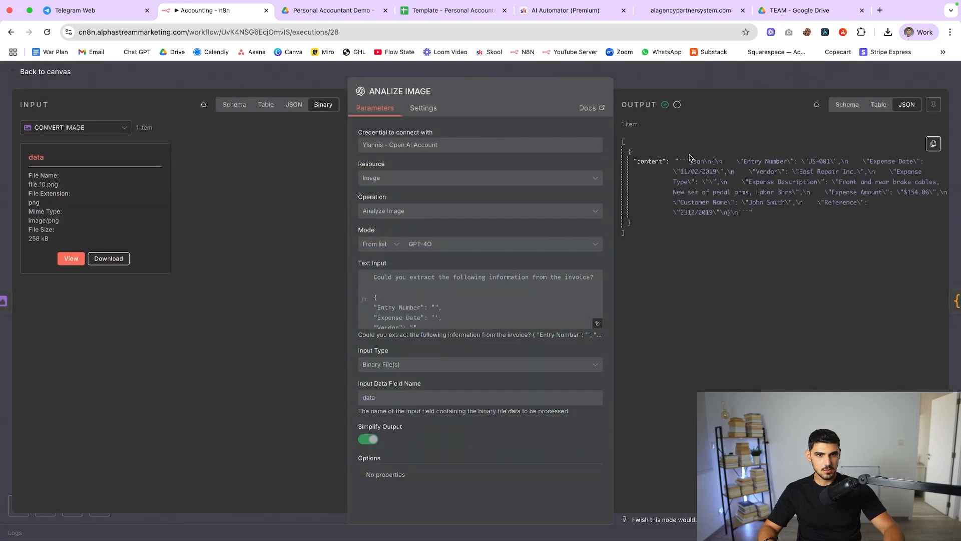
click(878, 104)
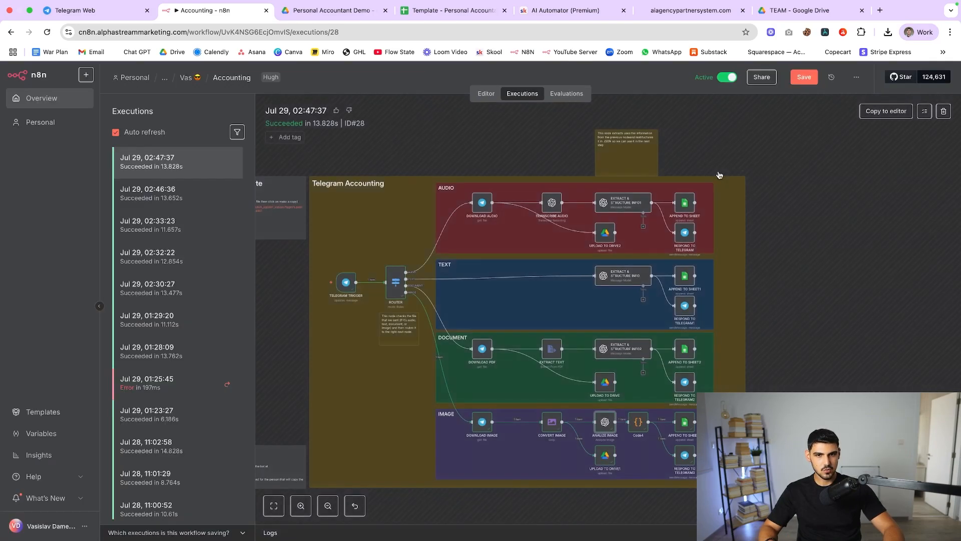
Check Code4's parsed table with Entry Number, Vendor and Expense Amount columns.
click(300, 505)
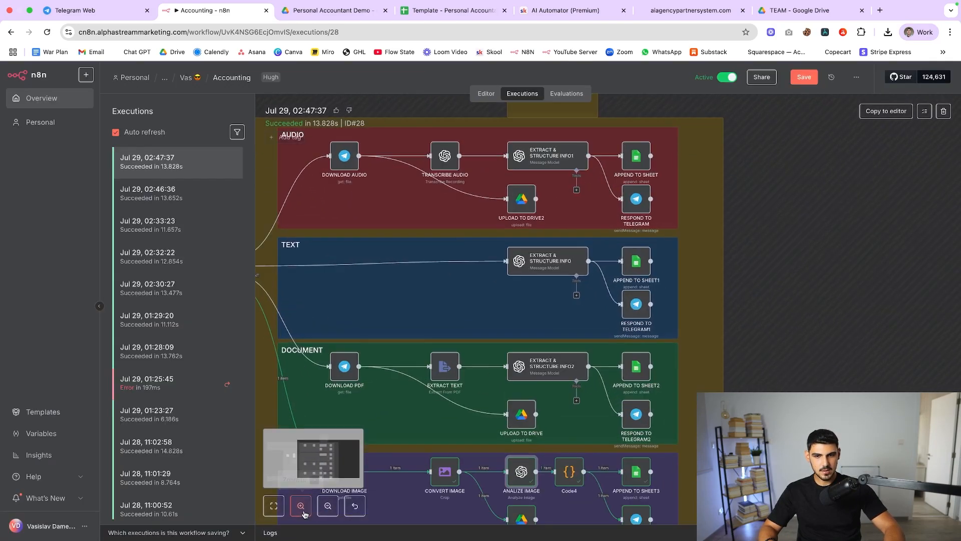
click(300, 505)
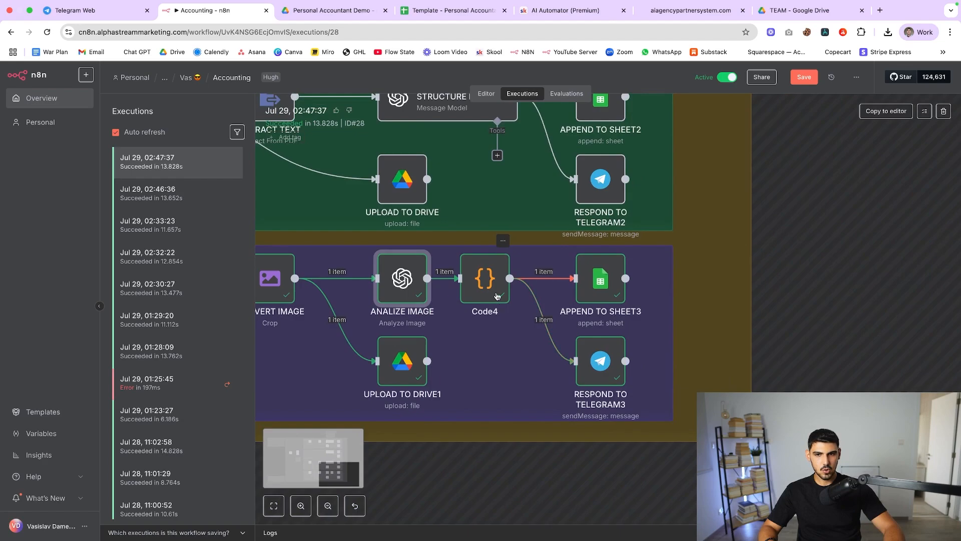
double_click(485, 278)
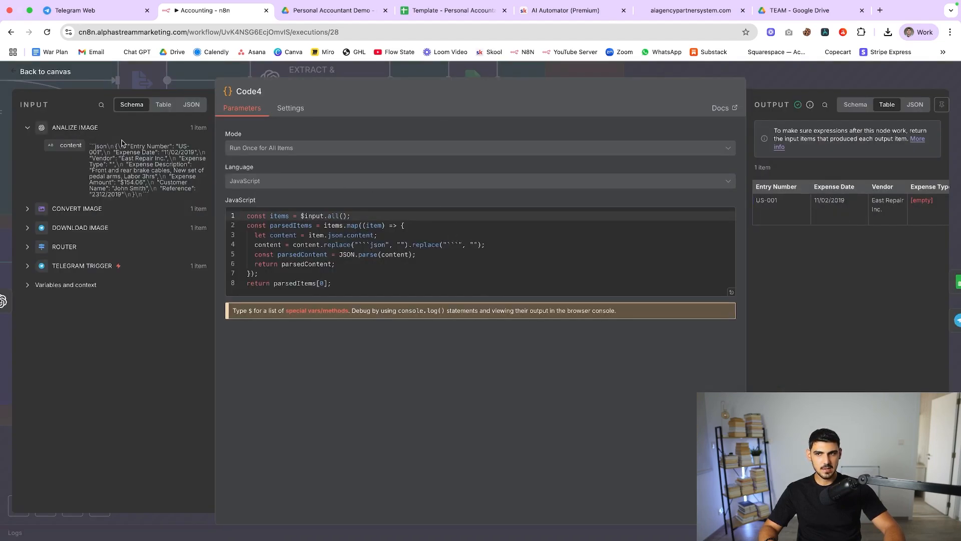
mouse_move(722, 240)
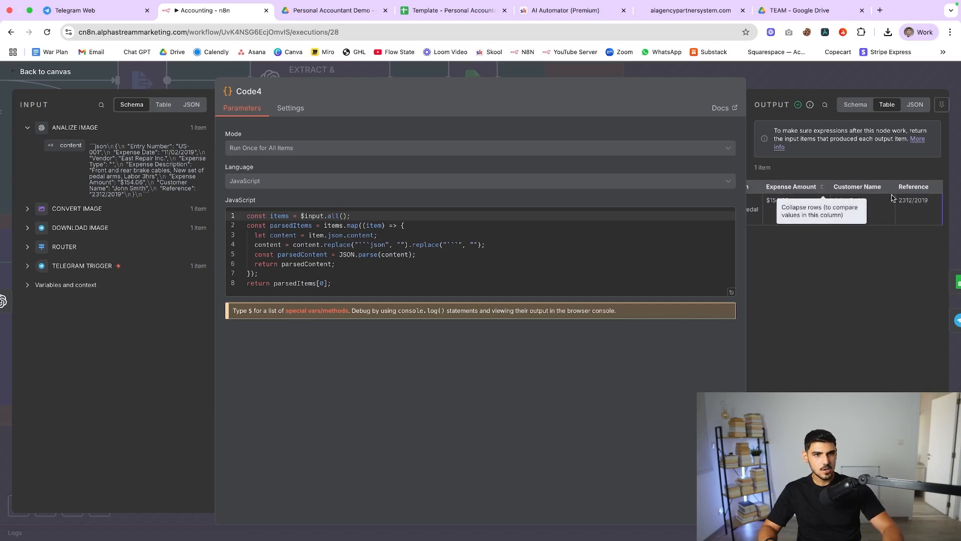
click(451, 10)
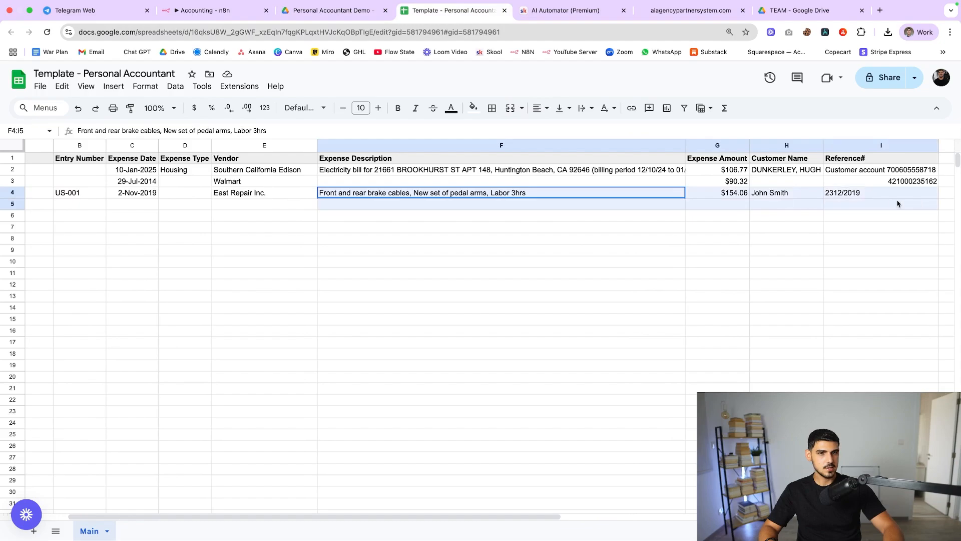
Review the full workflow's document and image branches, then go to the AI Automator page.
click(202, 10)
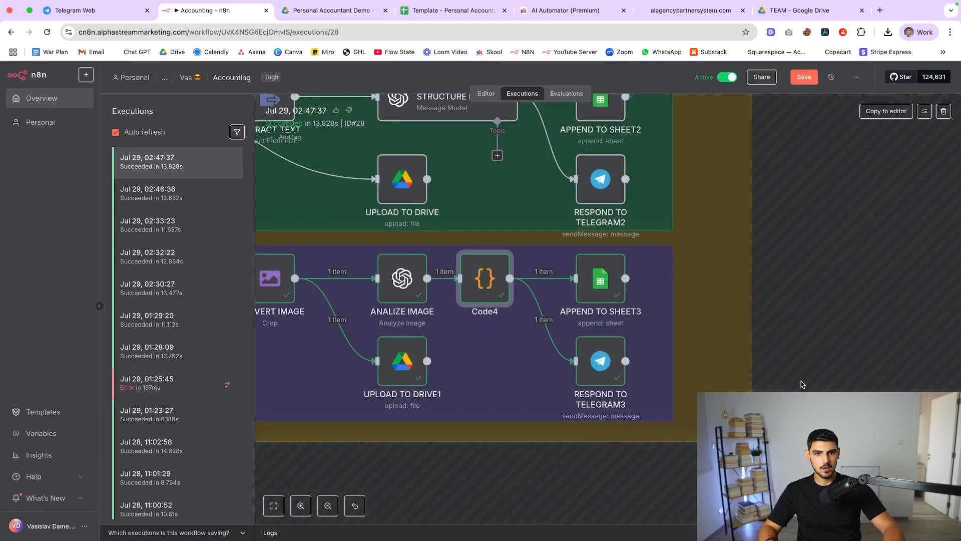
click(326, 505)
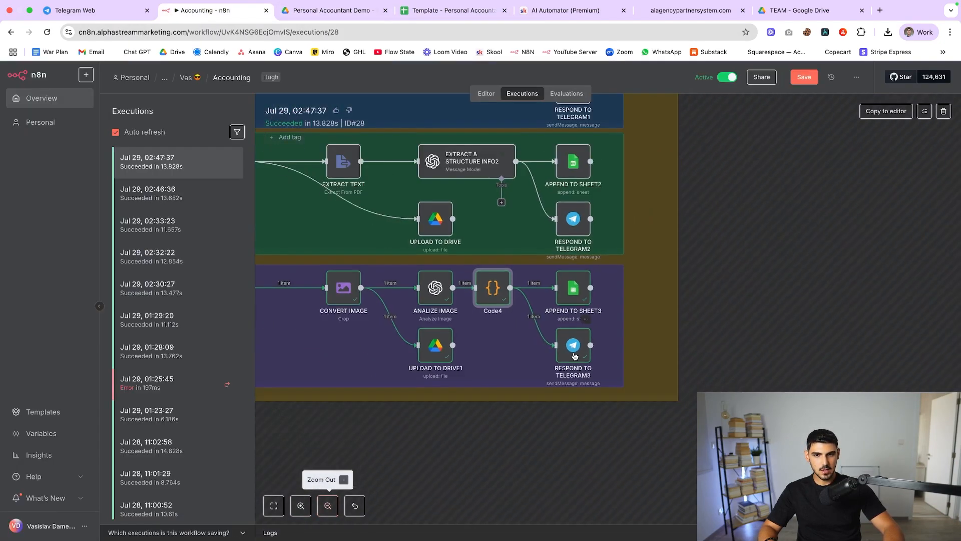
scroll(down, 3)
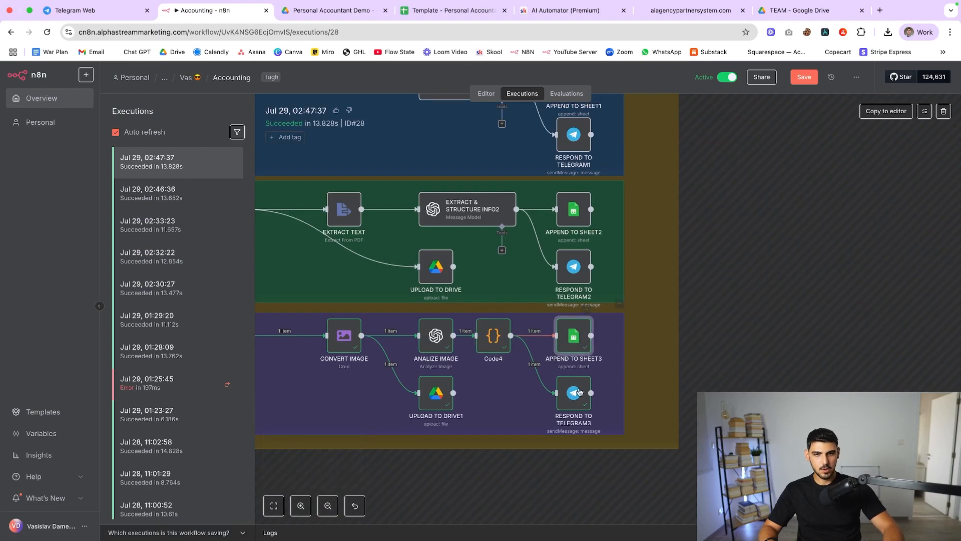
scroll(down, 3)
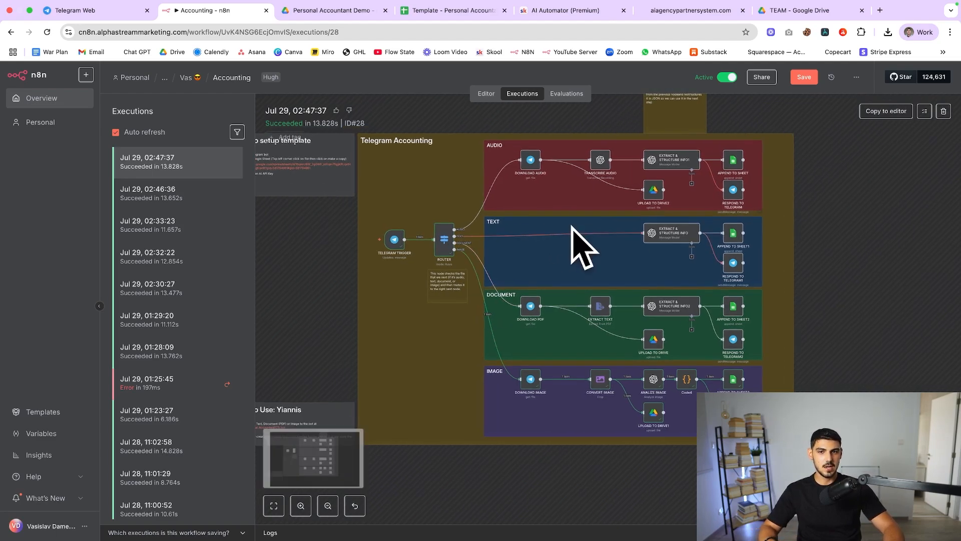
click(570, 10)
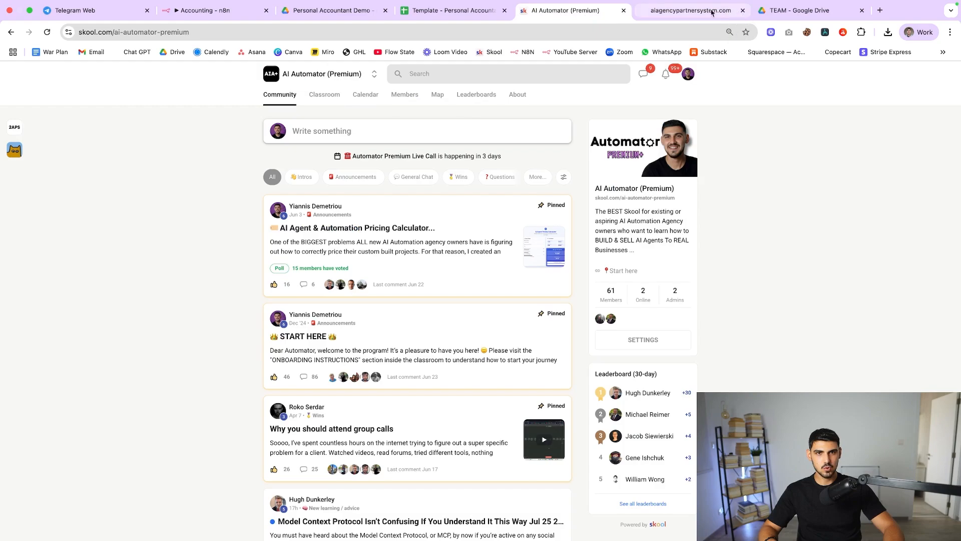
View July 29 discovery-call slots on aiagencypartnersystem.com, then return to the Accounting workflow.
click(692, 10)
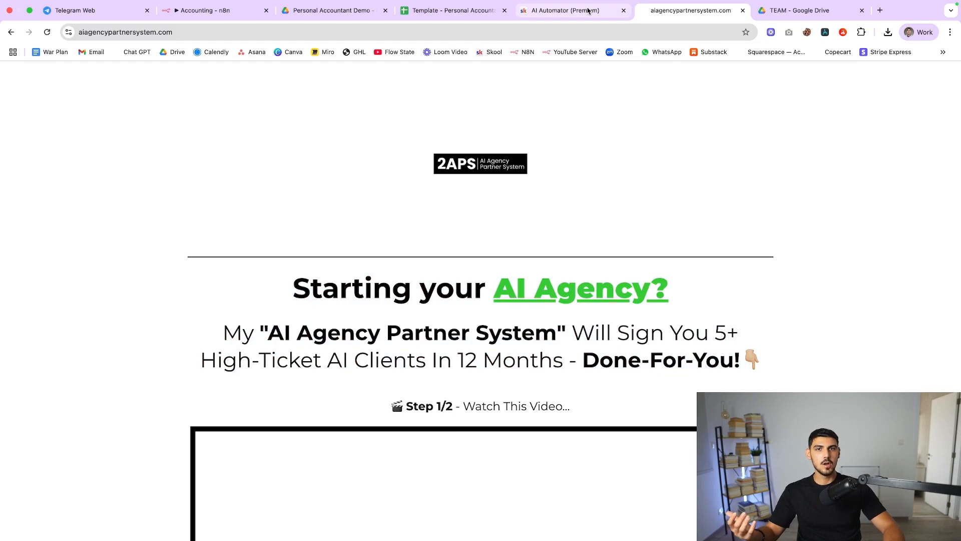
mouse_move(564, 10)
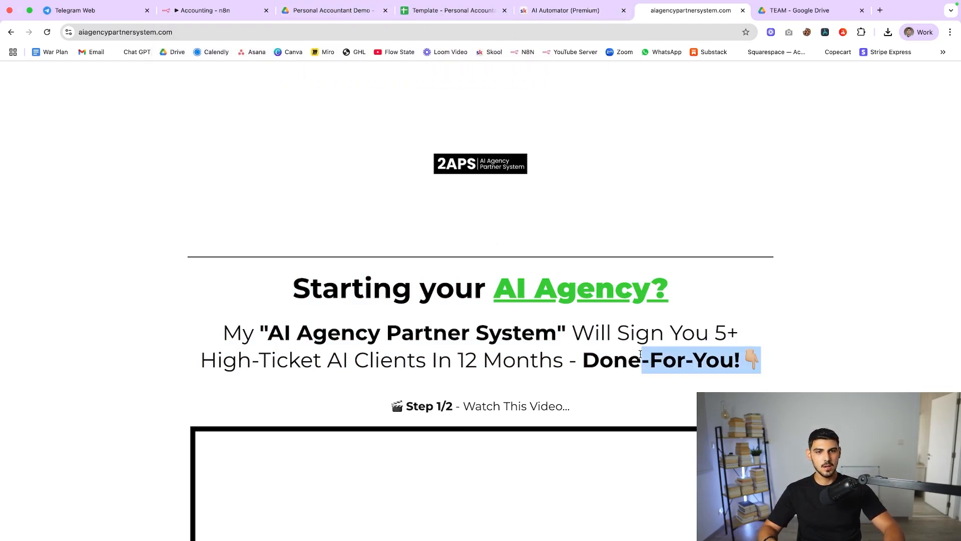
scroll(down, 3)
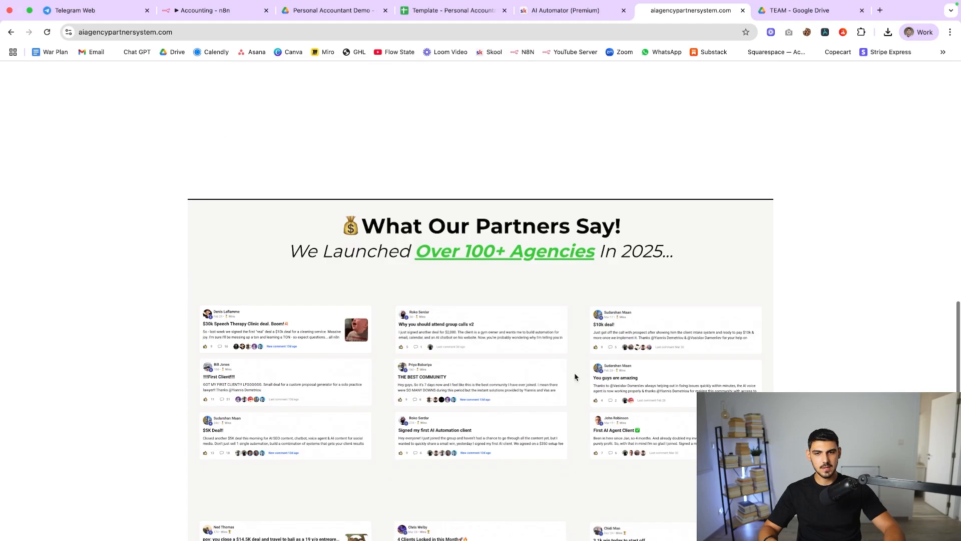
scroll(down, 3)
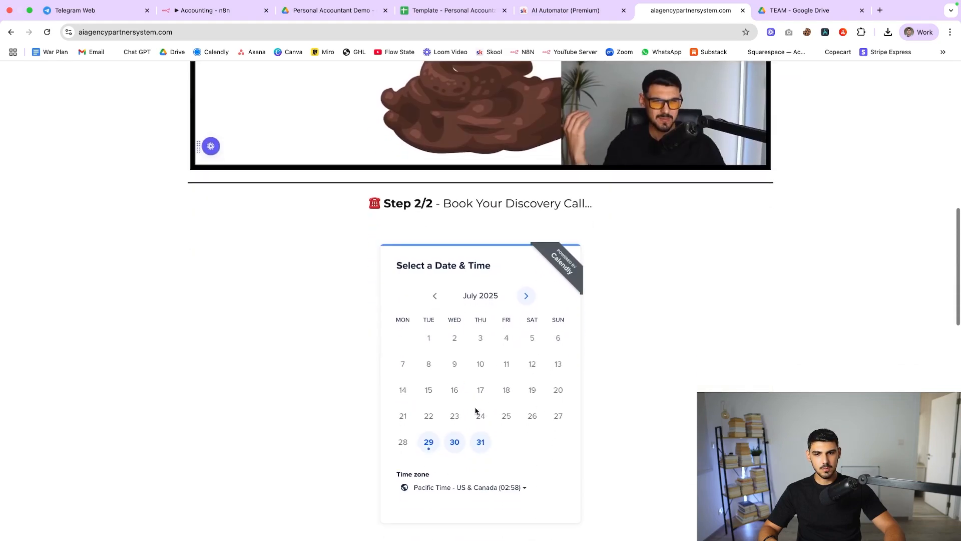
click(429, 442)
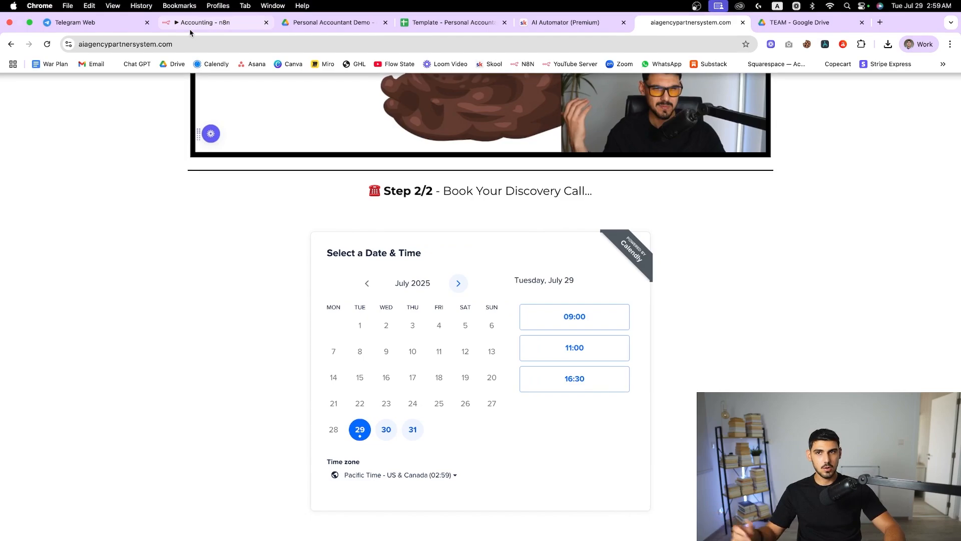
click(204, 22)
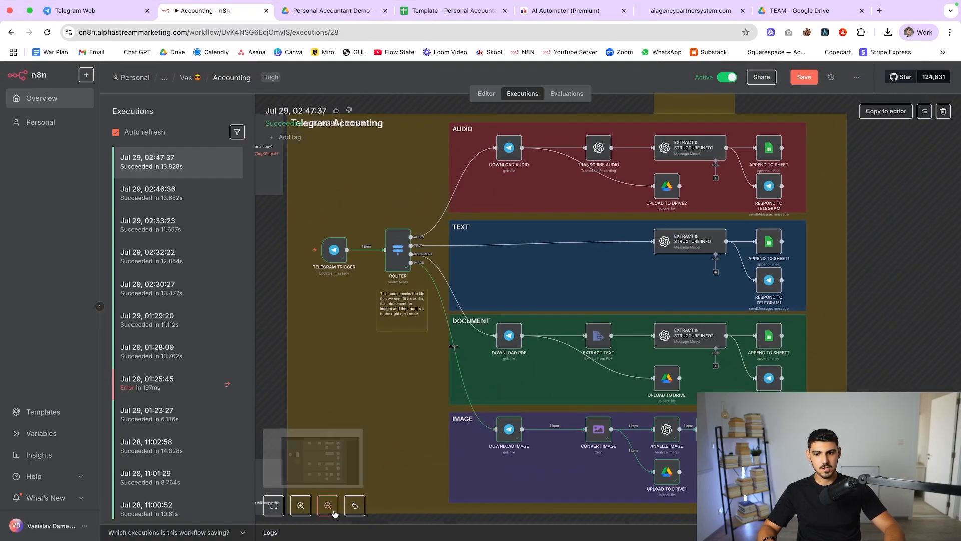
click(327, 505)
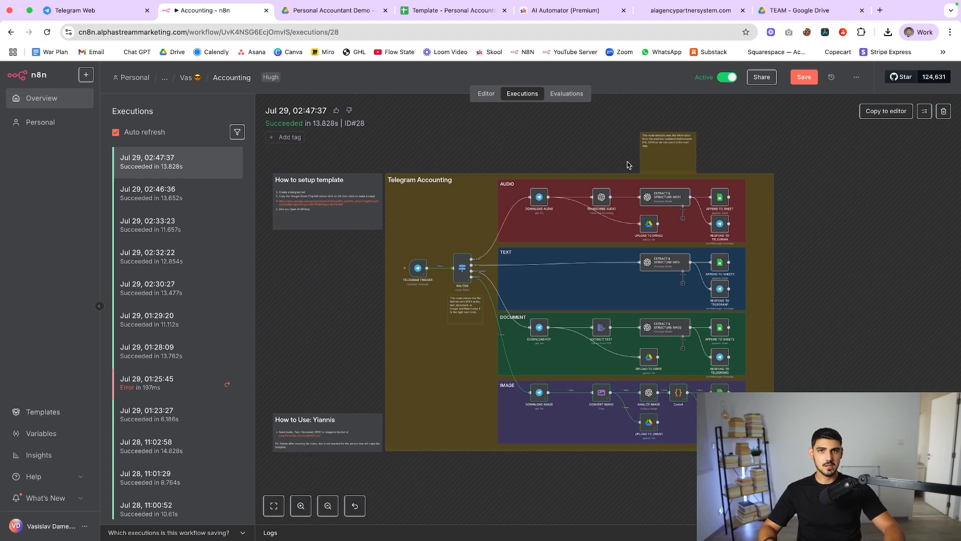